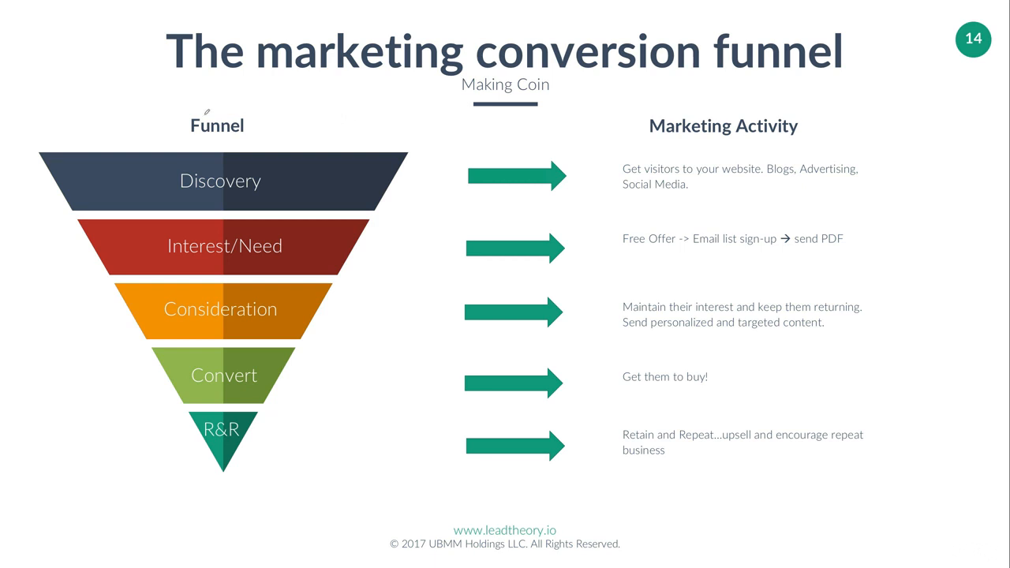
mouse_move(252, 224)
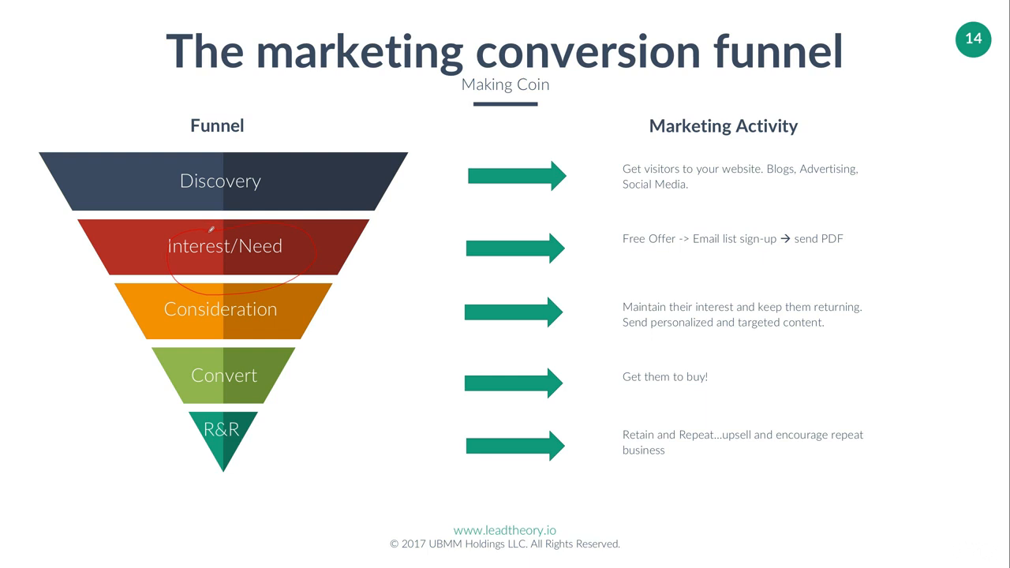
mouse_move(110, 87)
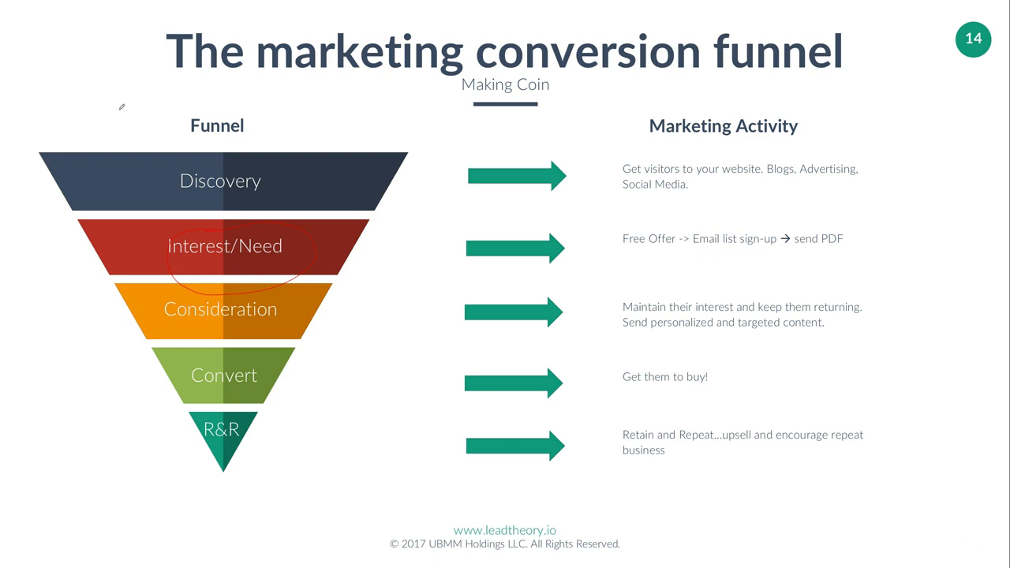
mouse_move(135, 116)
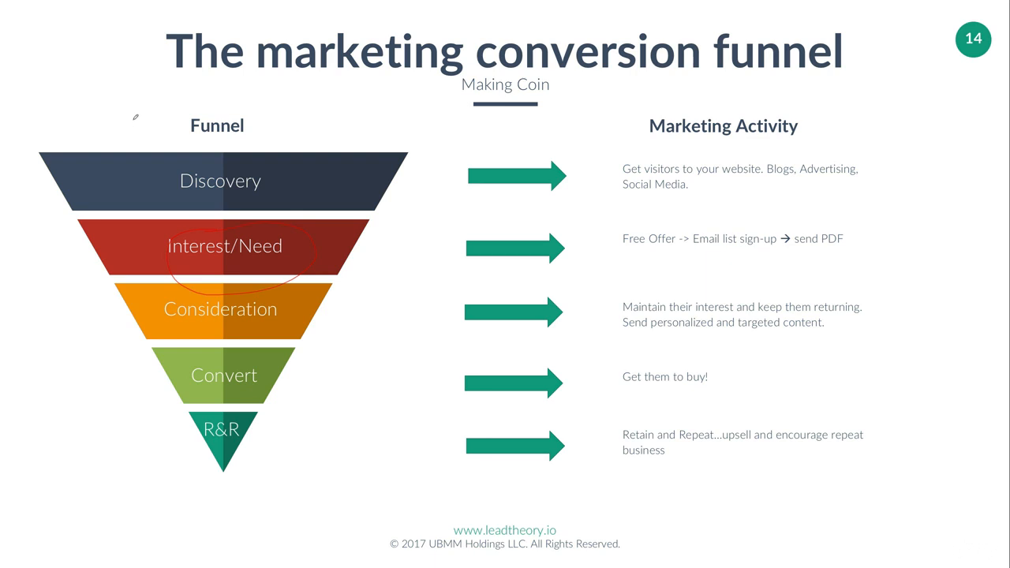
- Draw freehand arrows above the Discovery stage and a box toward the free offer activity
left_click_drag(139, 119, 335, 110)
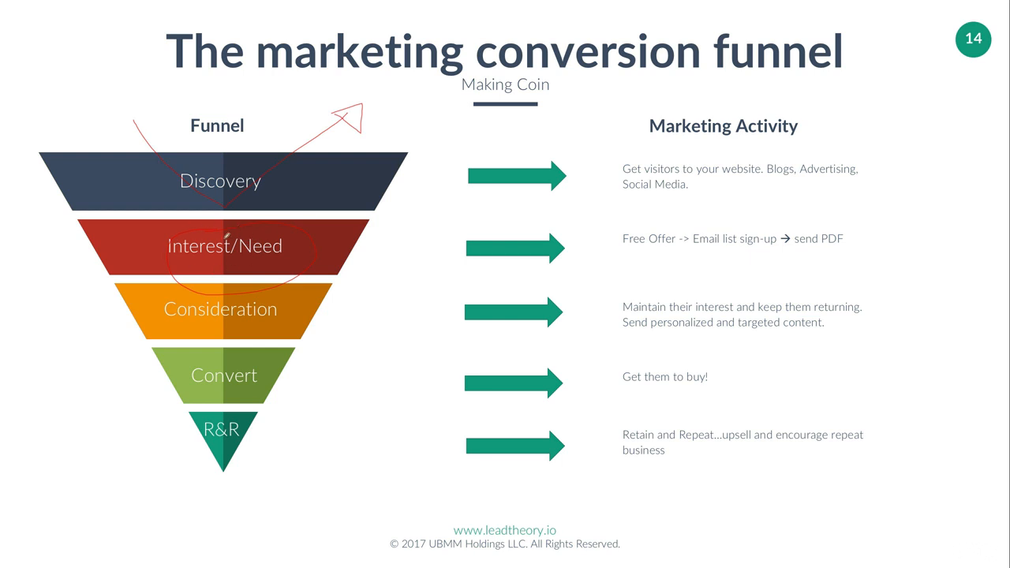
mouse_move(224, 233)
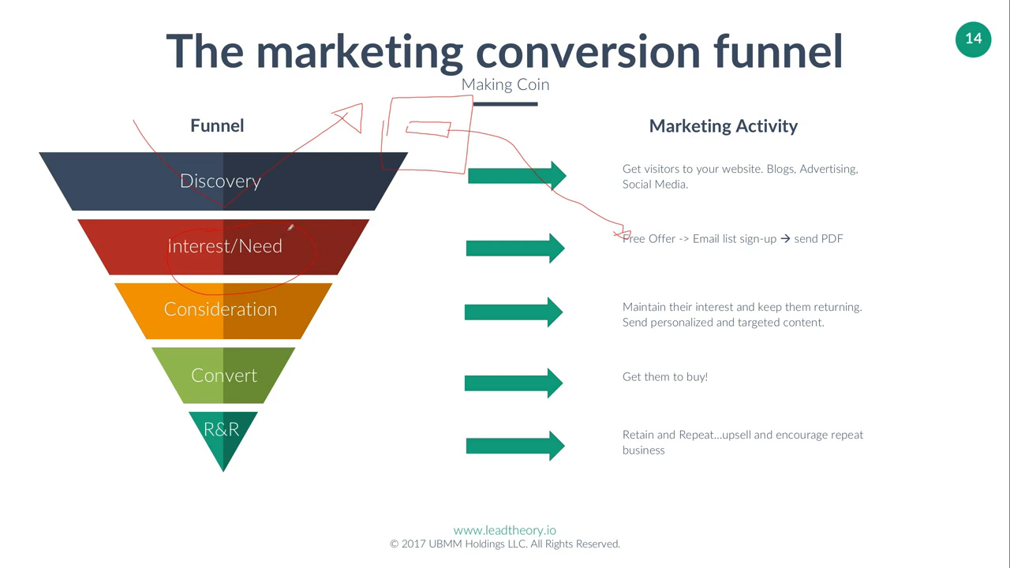
left_click_drag(251, 136, 229, 371)
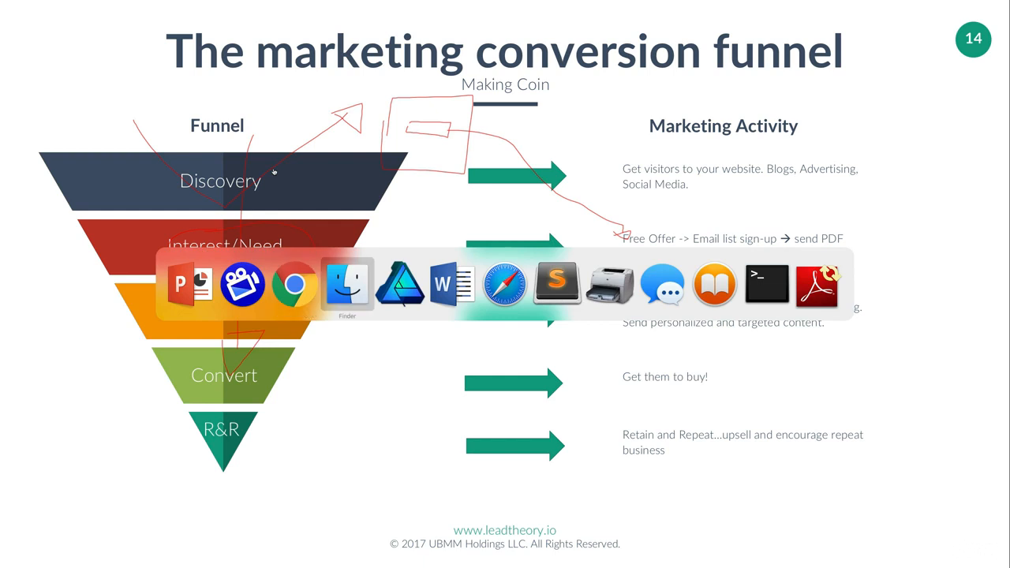
- From the empty Channels > Focus Items list, begin a new focus item ready for its name
left_click(293, 284)
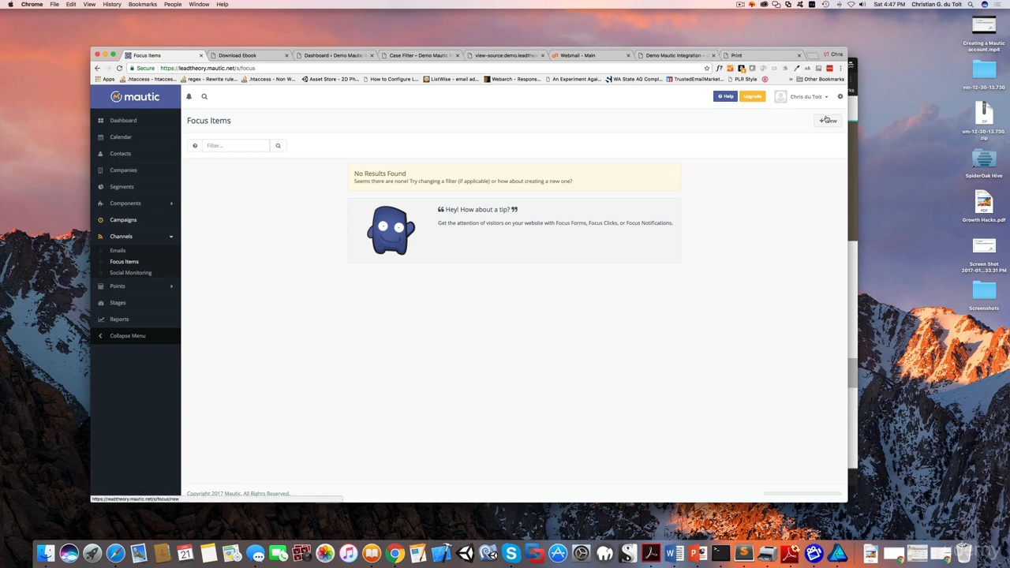
left_click(827, 120)
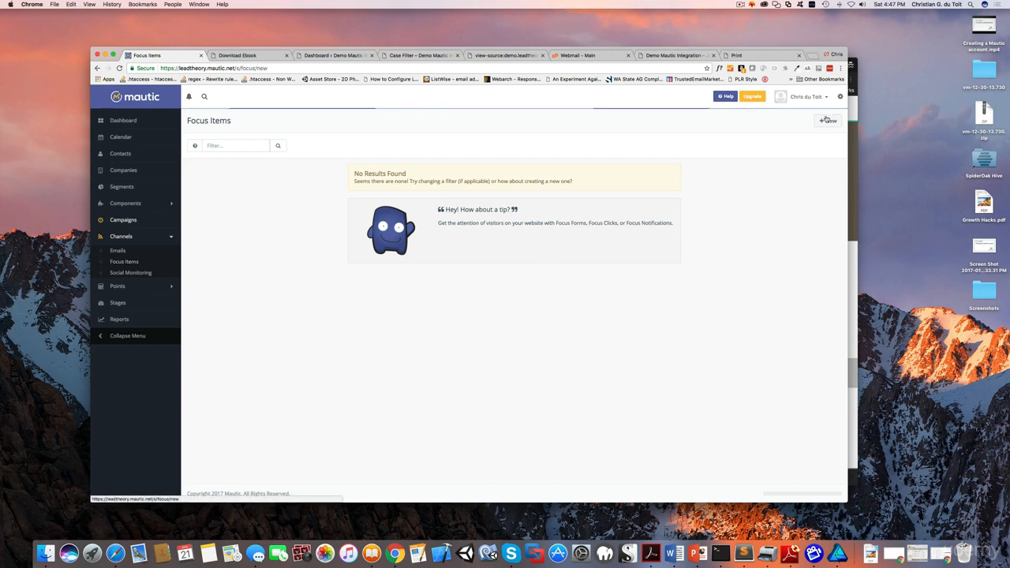
left_click(829, 120)
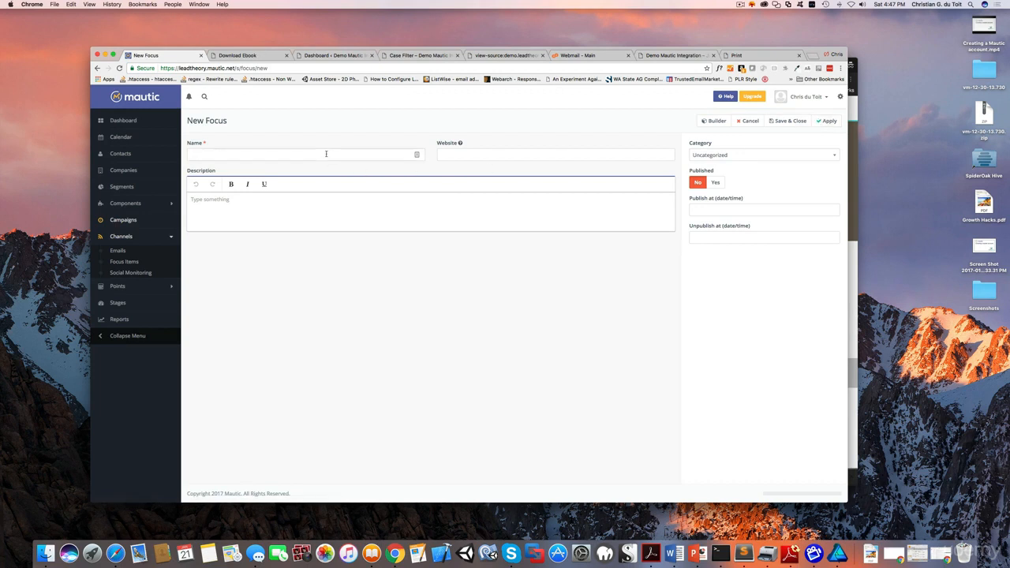
- Name the item 'Exit Intent Grab', describe grabbing last-minute bouncing visitors, and enter the demo site URL
type("Exit Intent Grab")
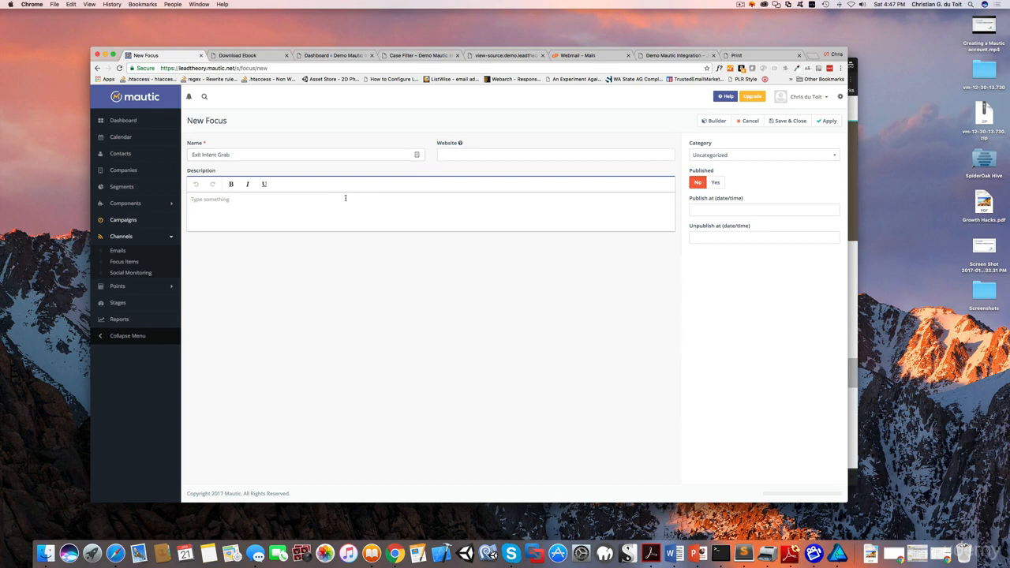
type("Try grab last minute bouncing v")
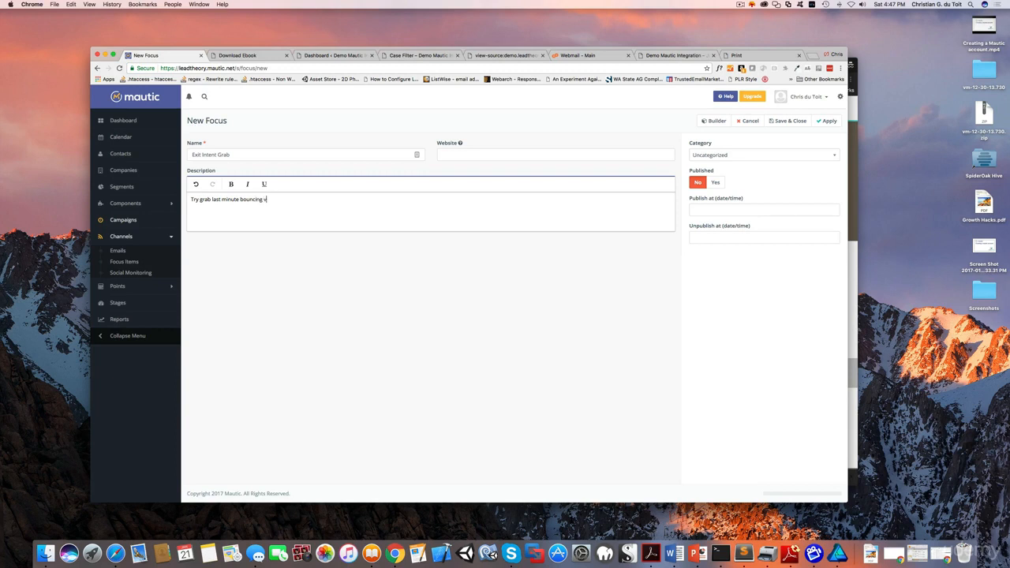
type("isitors")
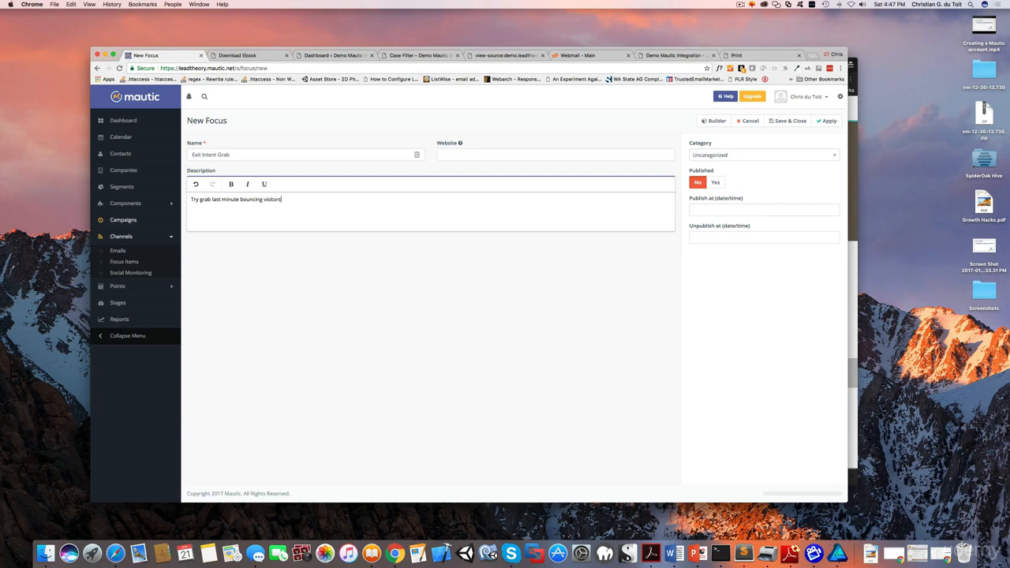
mouse_move(464, 154)
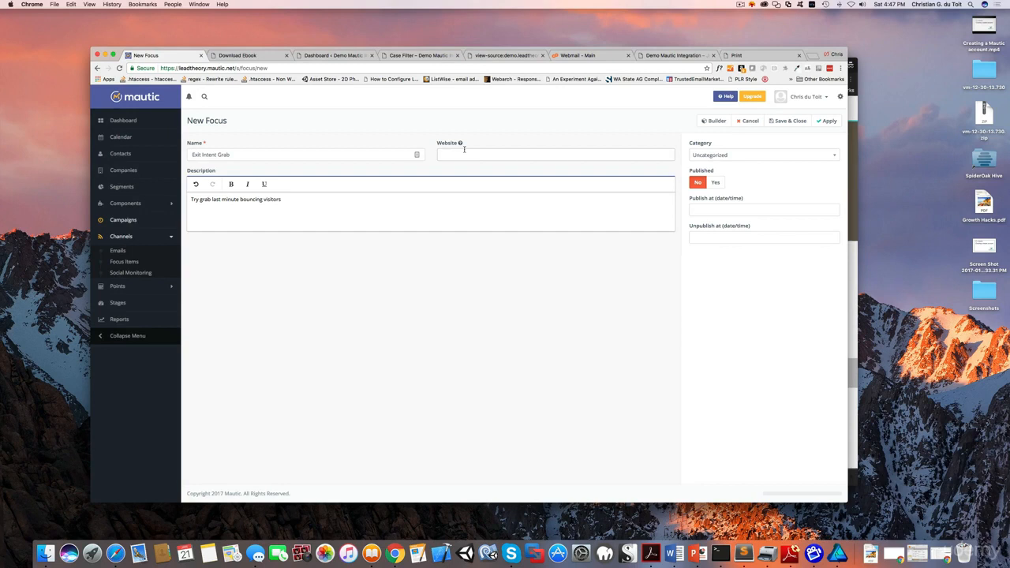
type("demo.leadtheory.io")
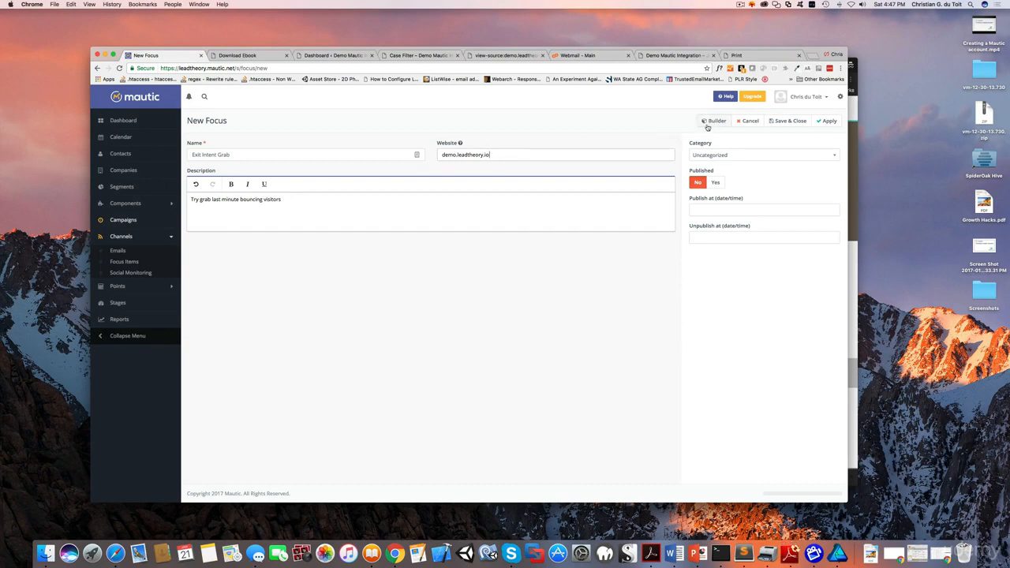
- In the builder, set Collect data, engage when the visitor intends to leave on every page, full-page style
left_click(715, 120)
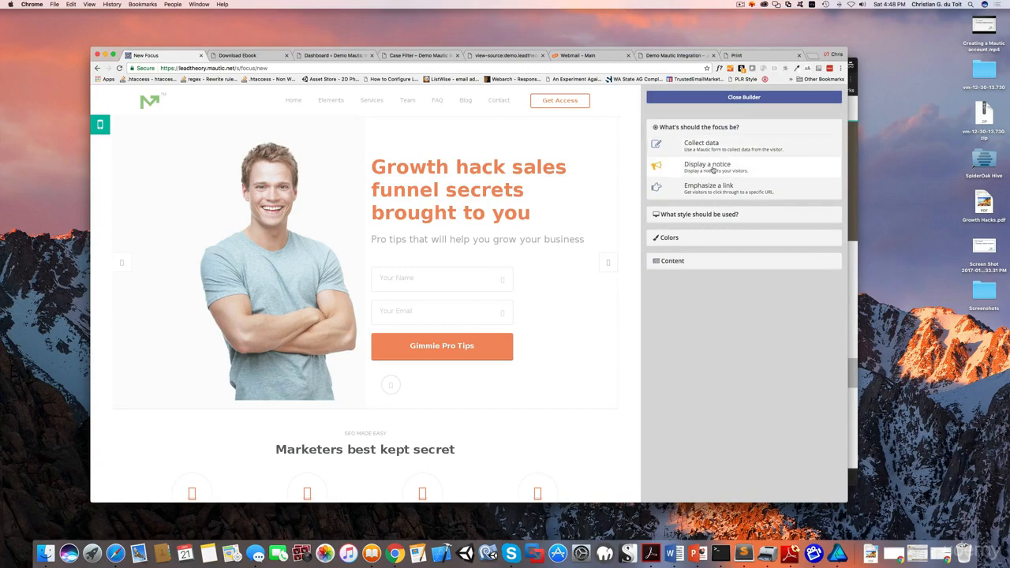
mouse_move(707, 188)
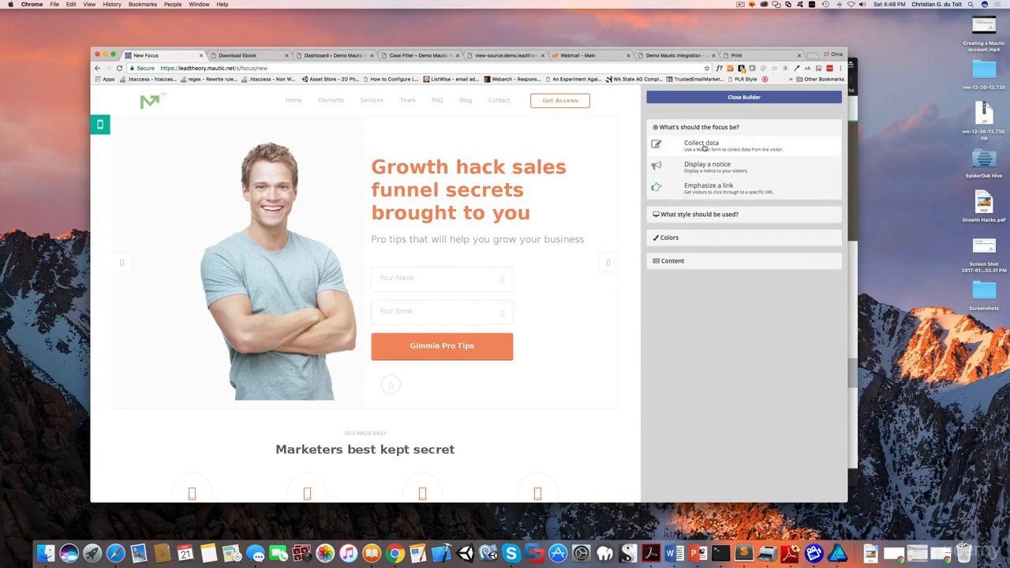
left_click(701, 142)
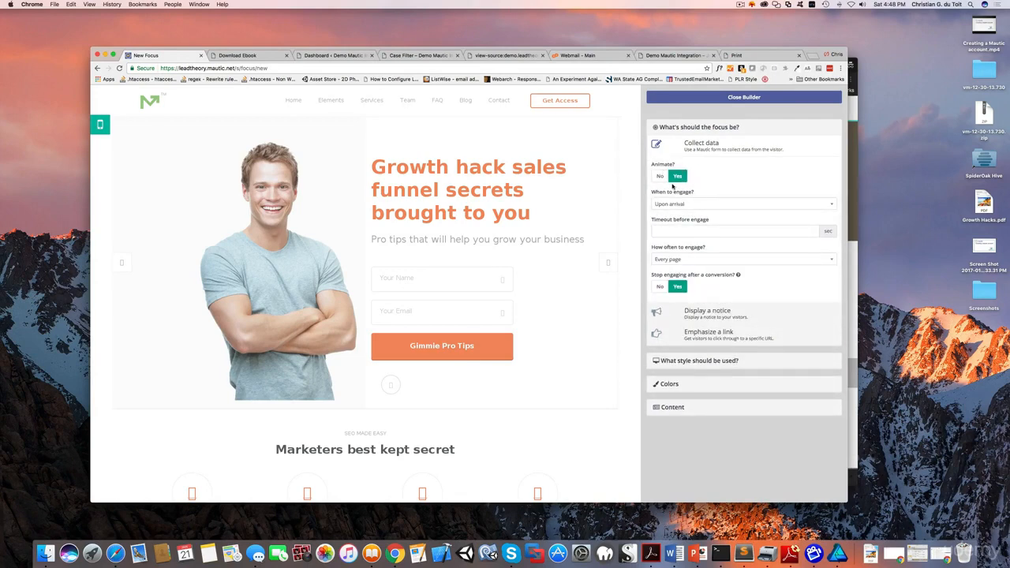
left_click(742, 204)
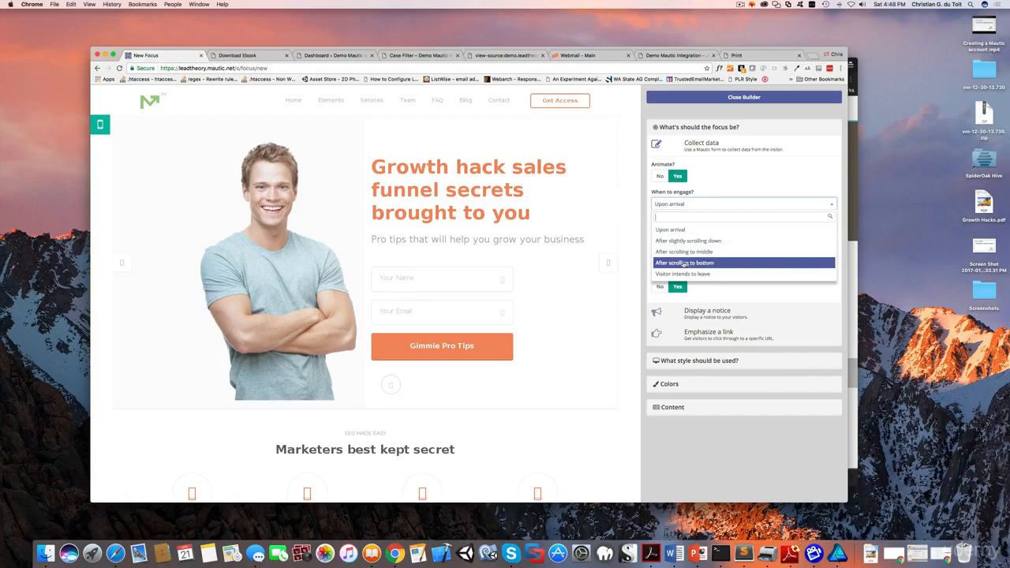
mouse_move(682, 274)
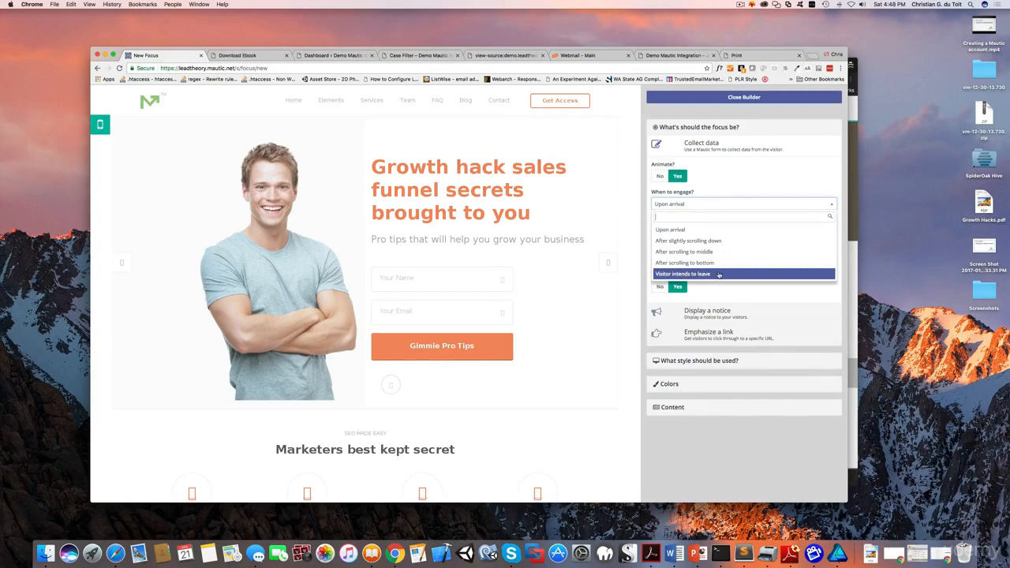
left_click(682, 274)
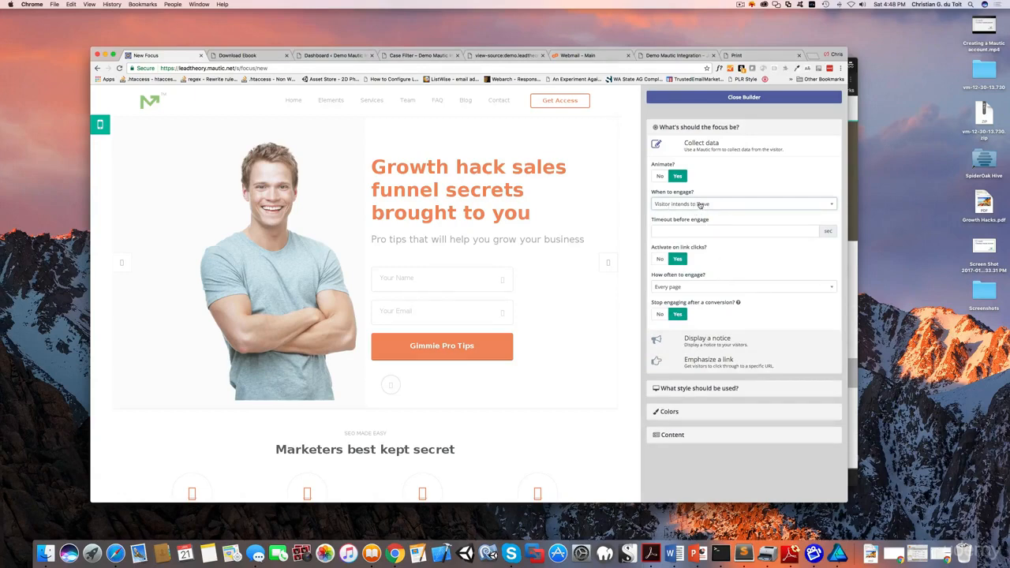
mouse_move(686, 287)
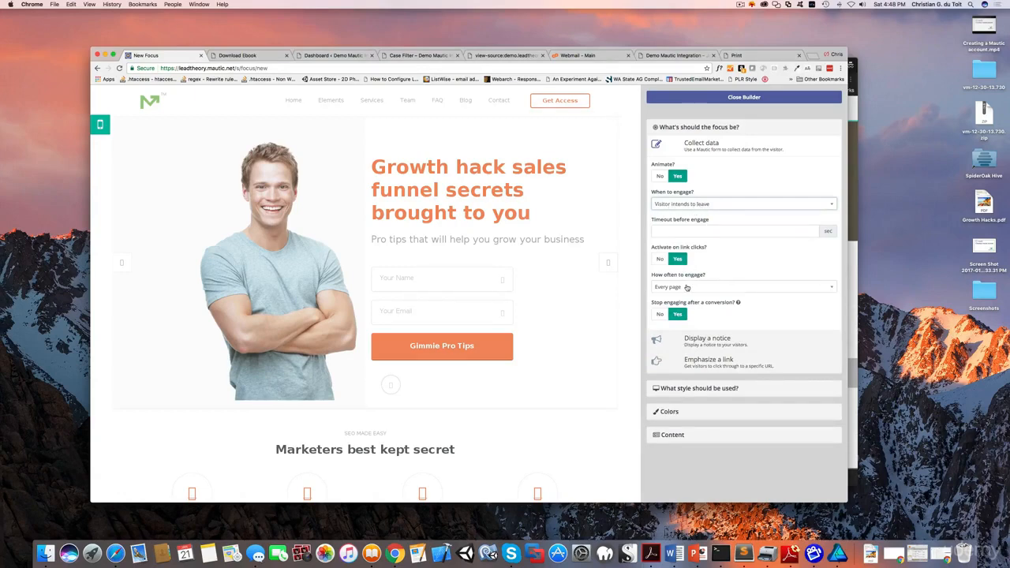
left_click(742, 287)
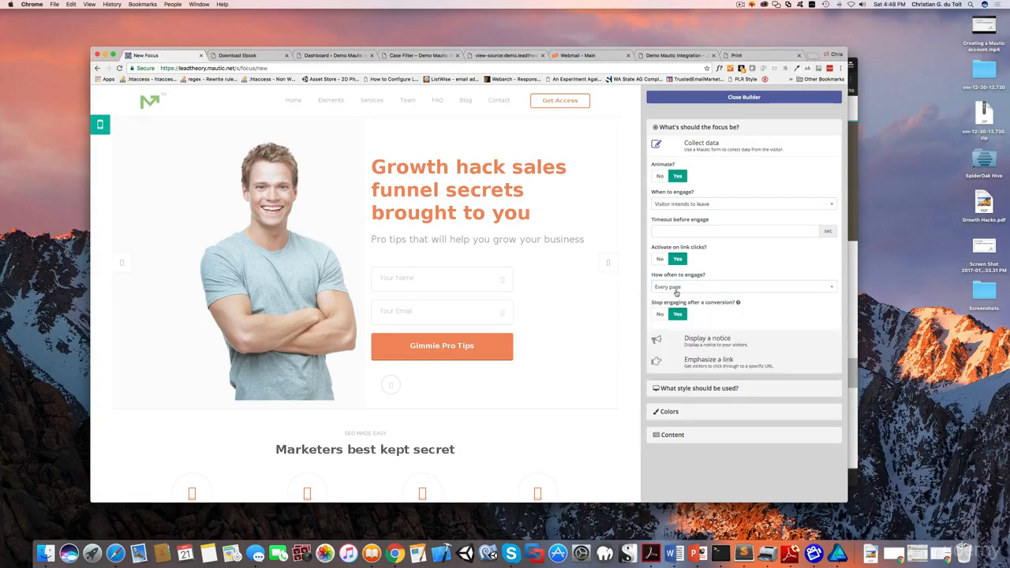
mouse_move(698, 300)
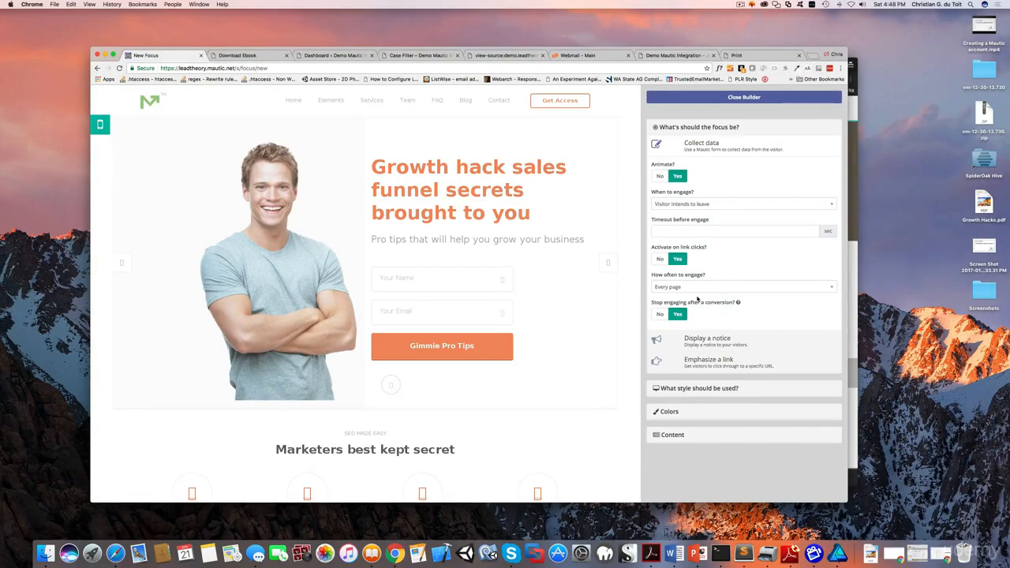
mouse_move(697, 286)
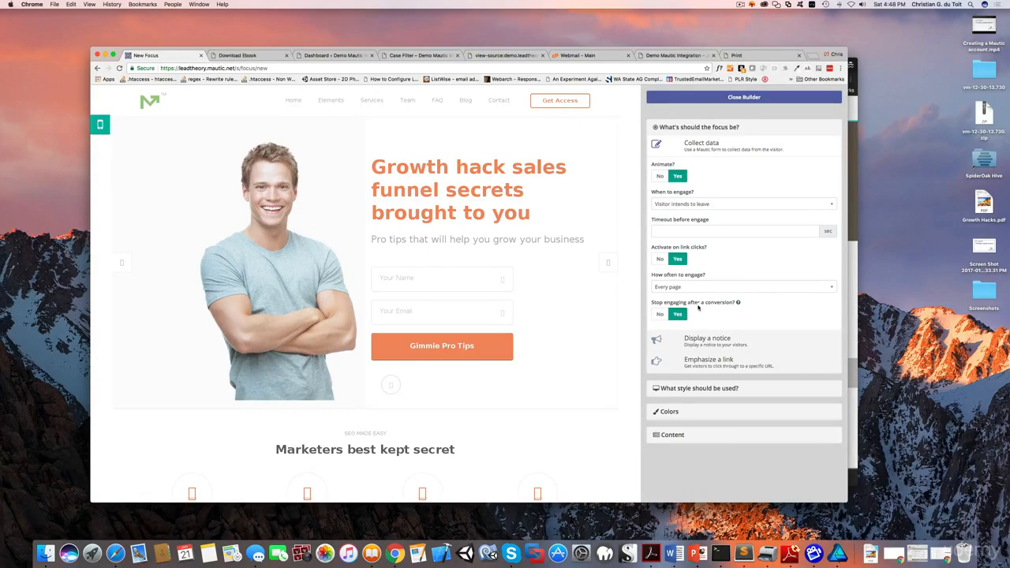
mouse_move(698, 309)
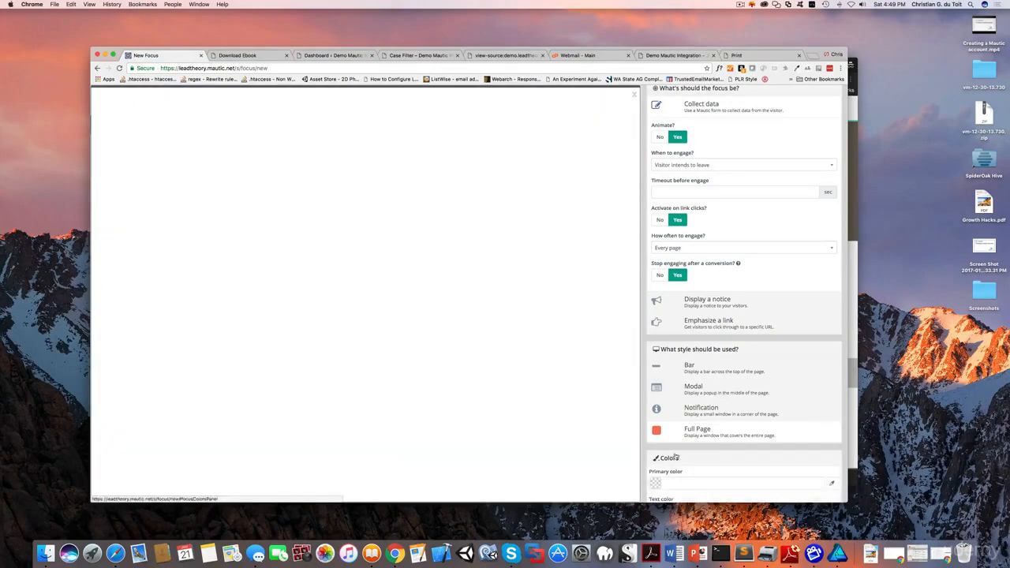
- Set the focus item's primary colour to a light teal
scroll("down", 3)
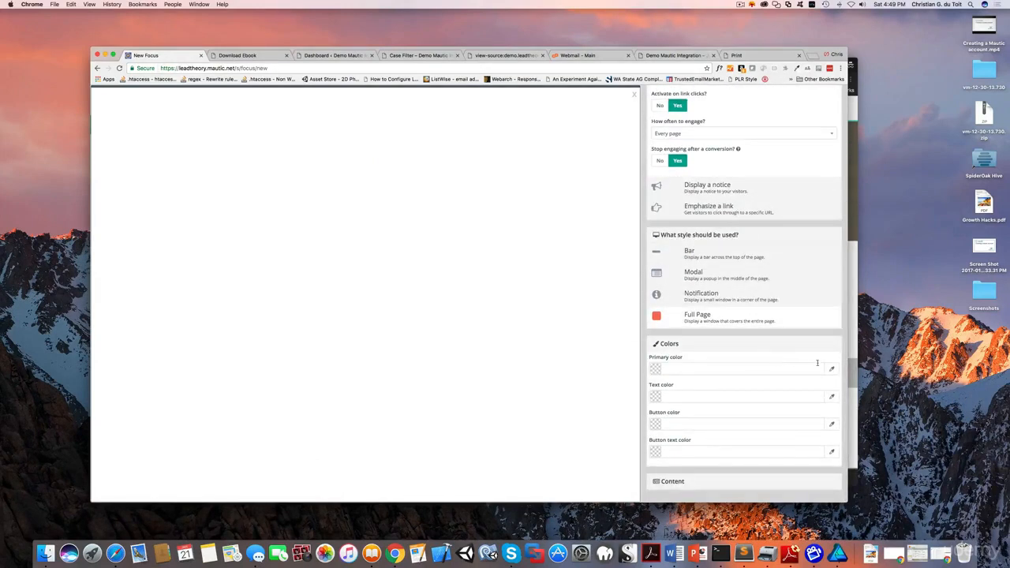
left_click(830, 369)
type("d1edf0")
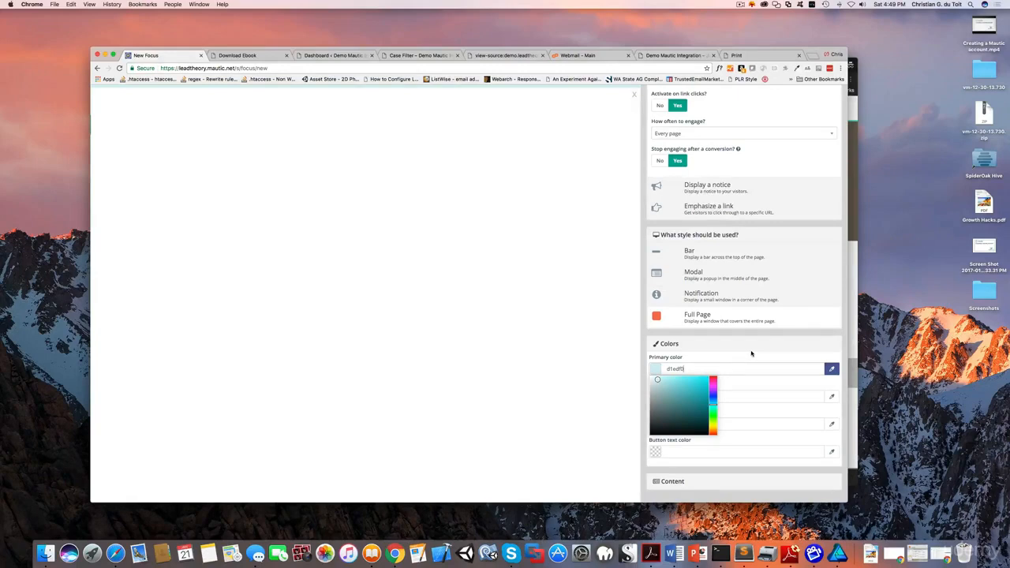
left_click(748, 369)
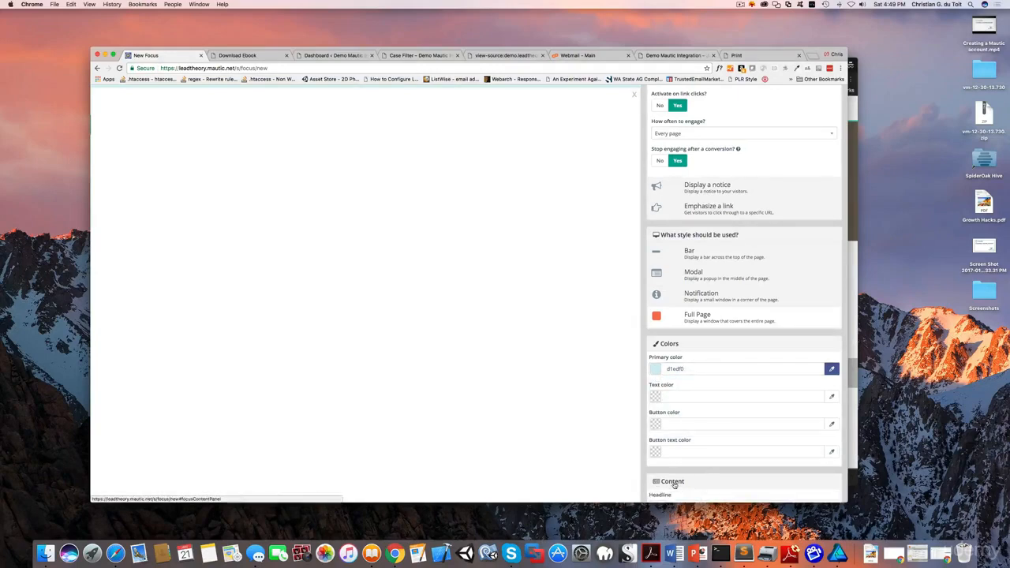
- Enter headline 'Wait, don't go! Get my free ebook.' and a 'Yes, please' no-spam ebook tagline
scroll("down", 3)
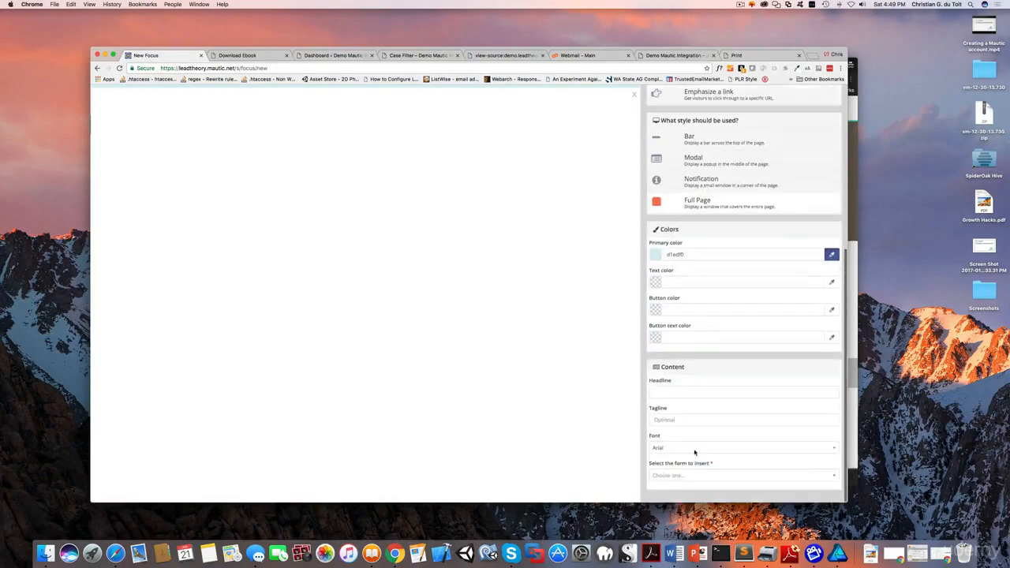
left_click(742, 391)
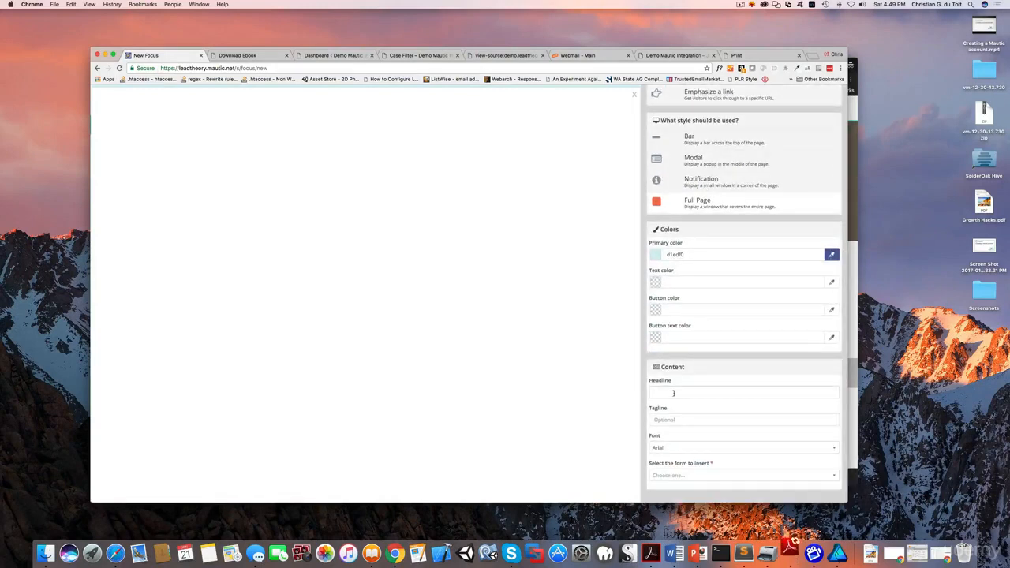
type("Wait, don't go! Get my free ebook.")
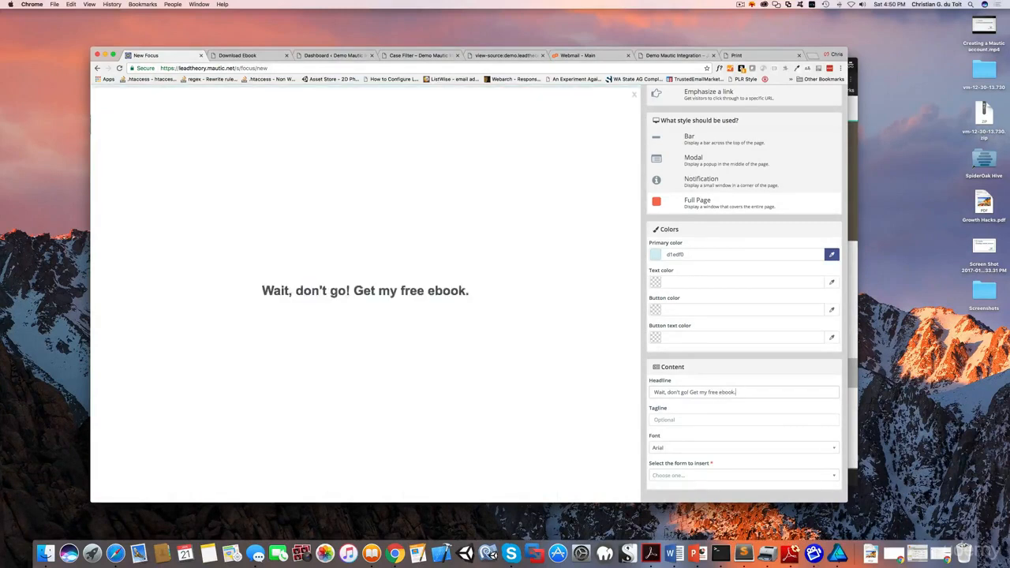
left_click(742, 420)
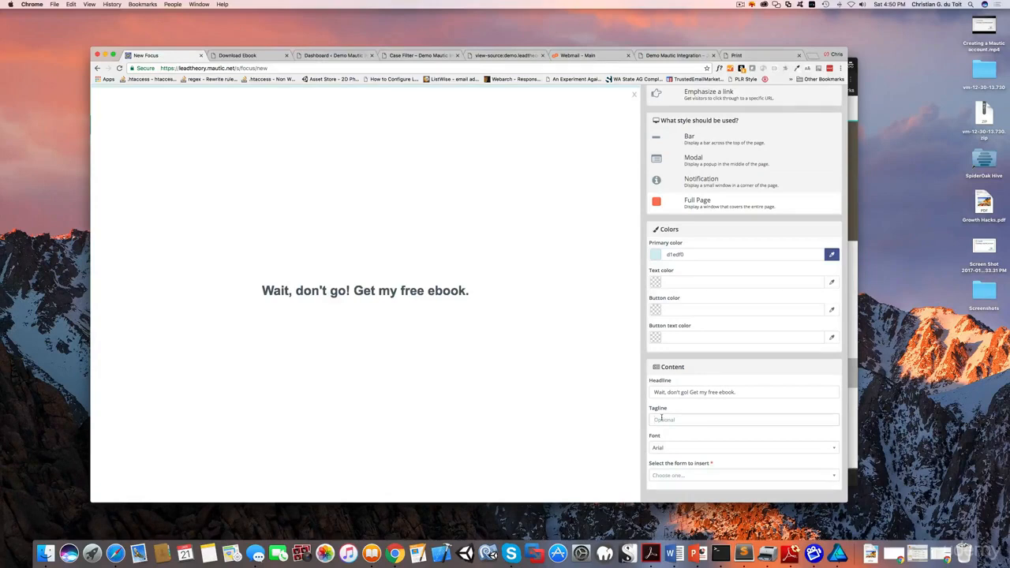
type("Yes, please send me the ebook.")
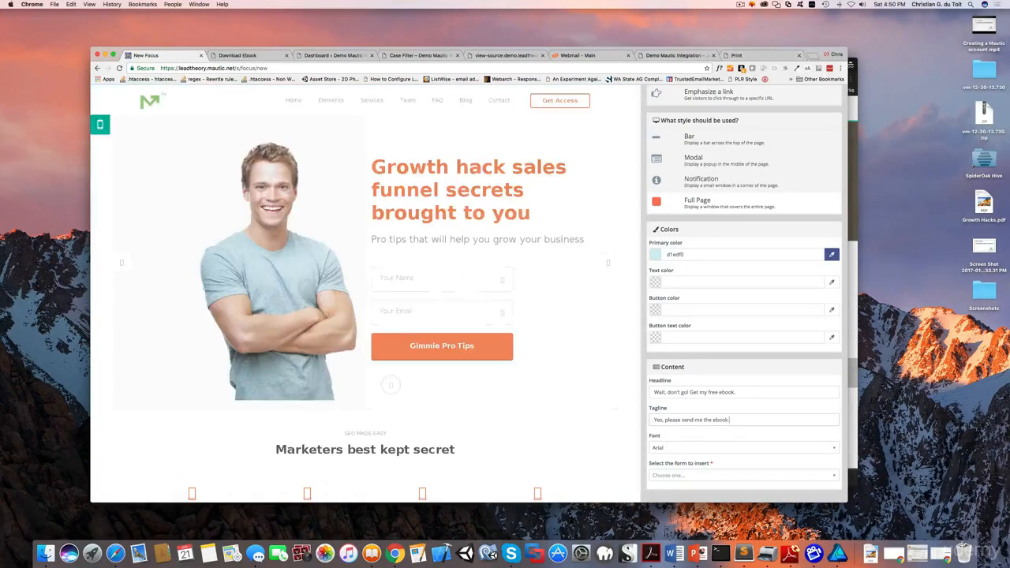
type("(I promise no spam")
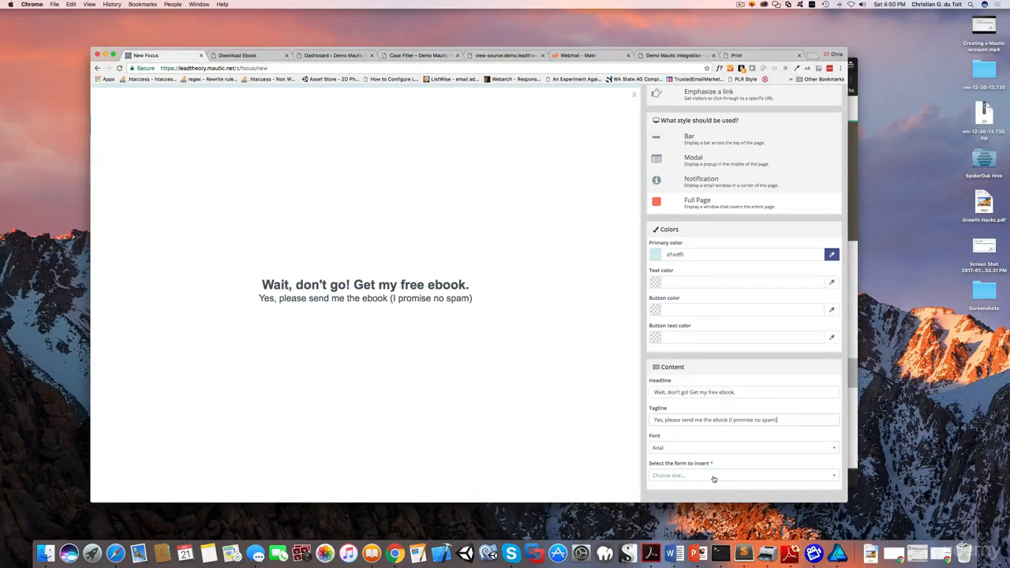
- Insert the Ebook subscriber form into the focus item's content
left_click(742, 475)
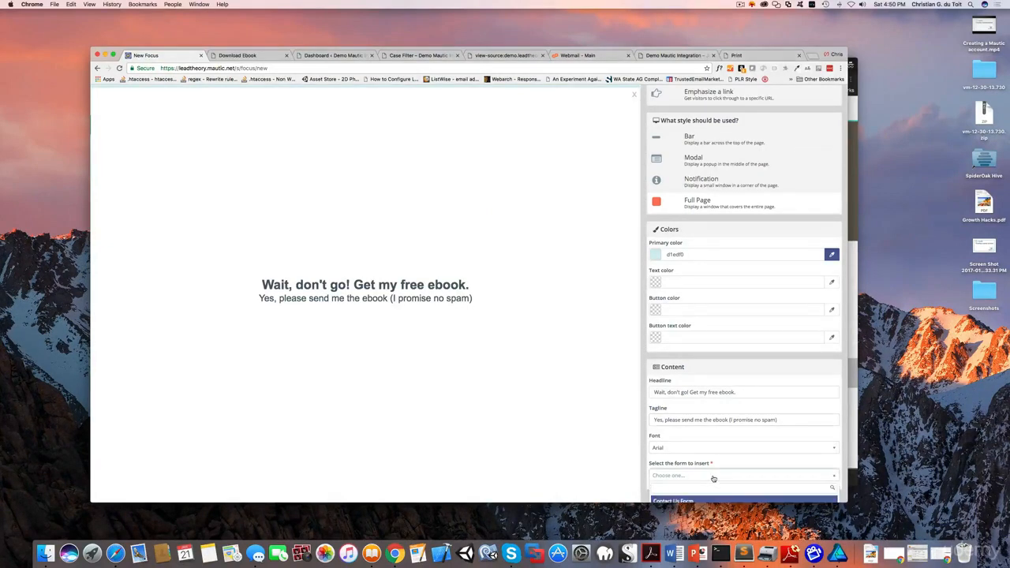
left_click(742, 475)
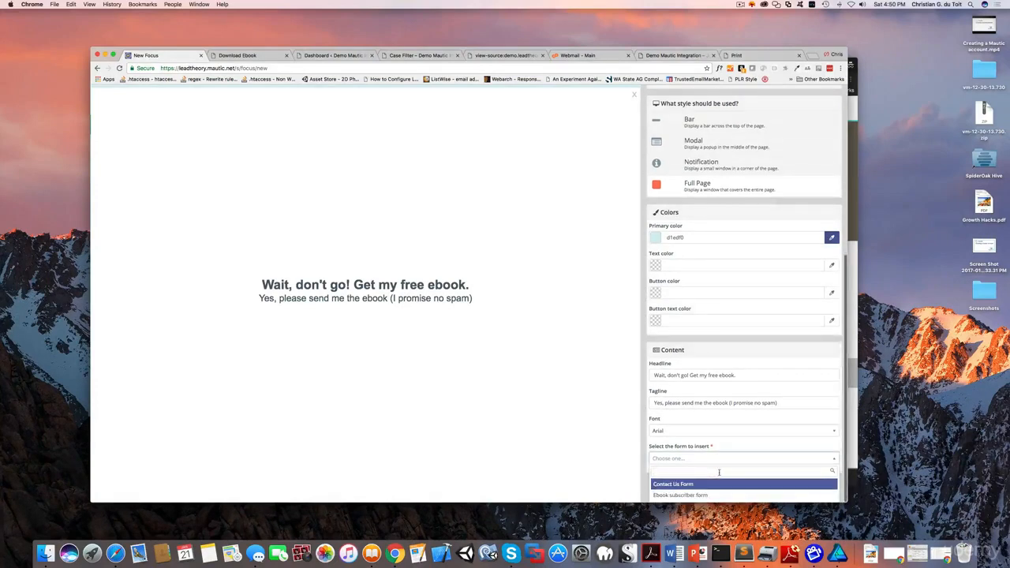
mouse_move(680, 496)
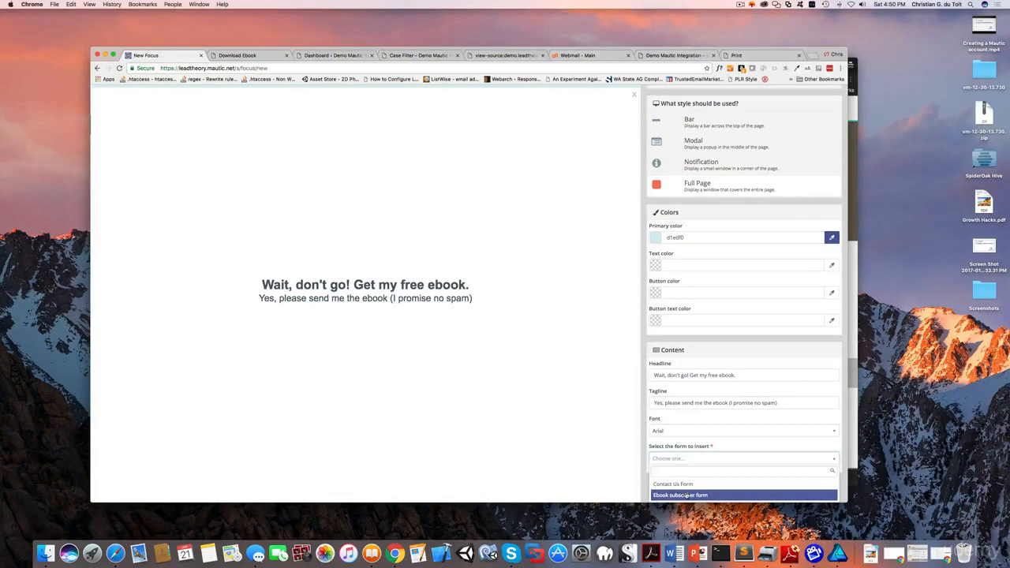
left_click(680, 496)
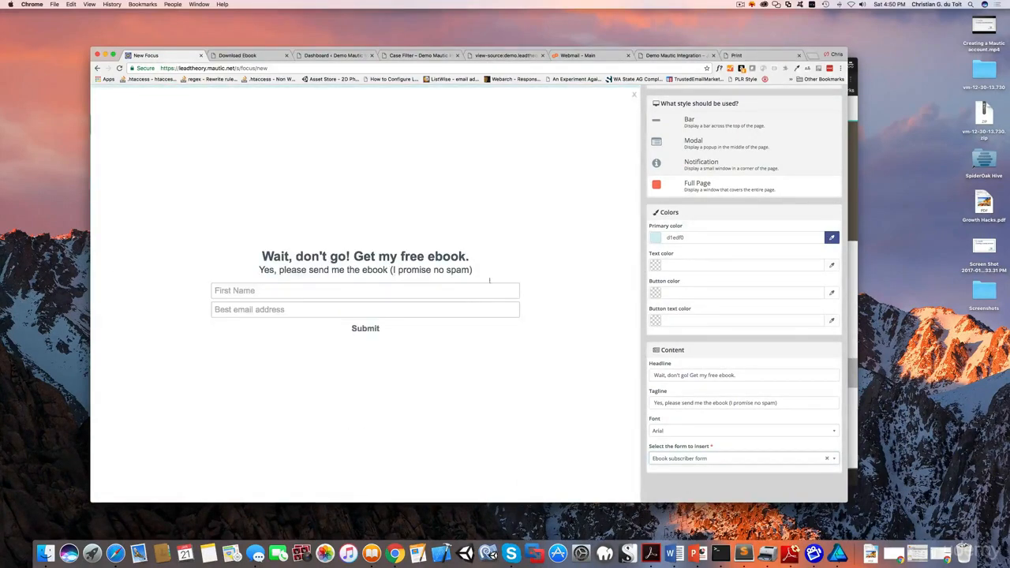
mouse_move(771, 229)
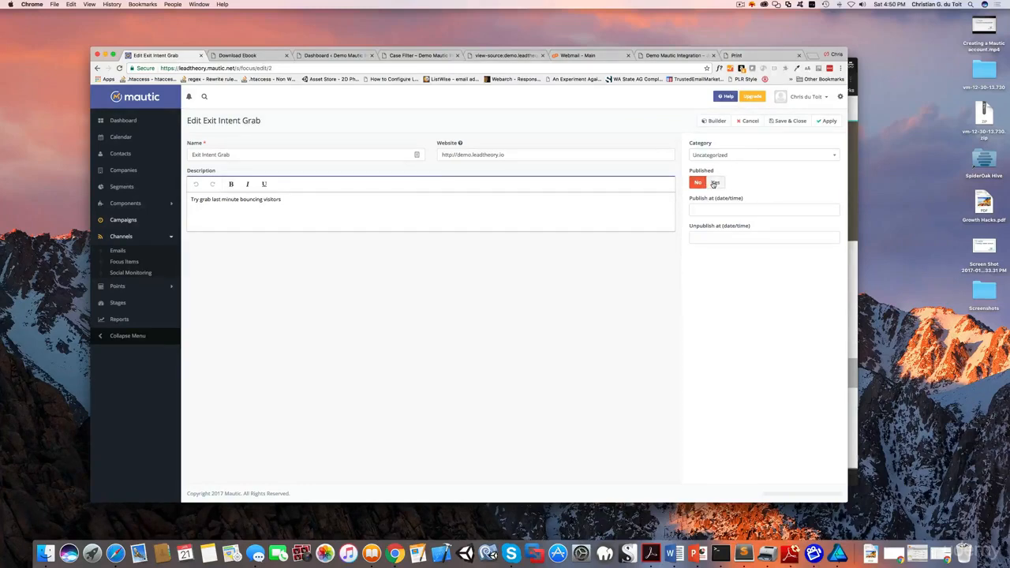
- Apply the changes and save and close the Exit Intent Grab focus item
left_click(716, 183)
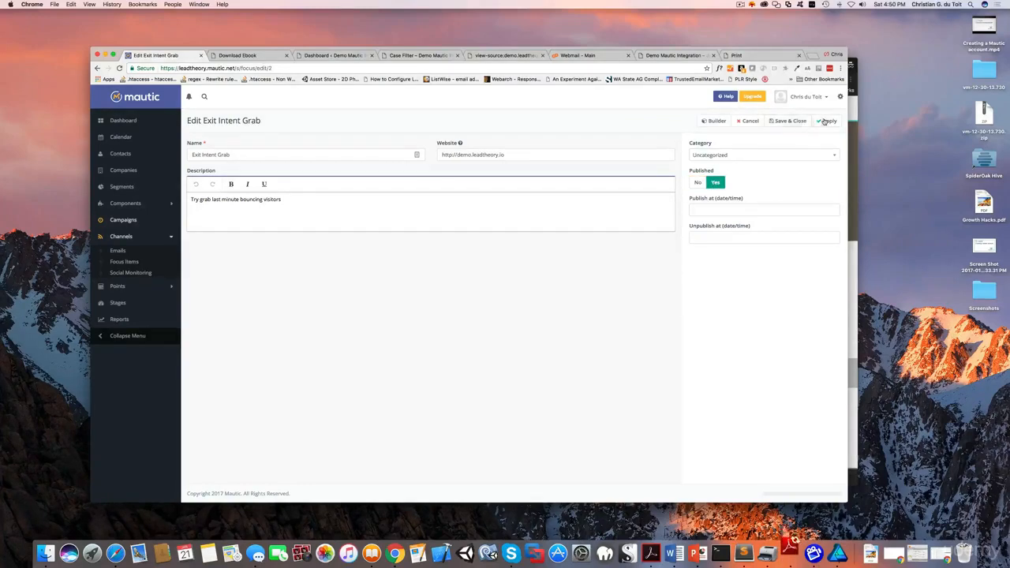
left_click(829, 120)
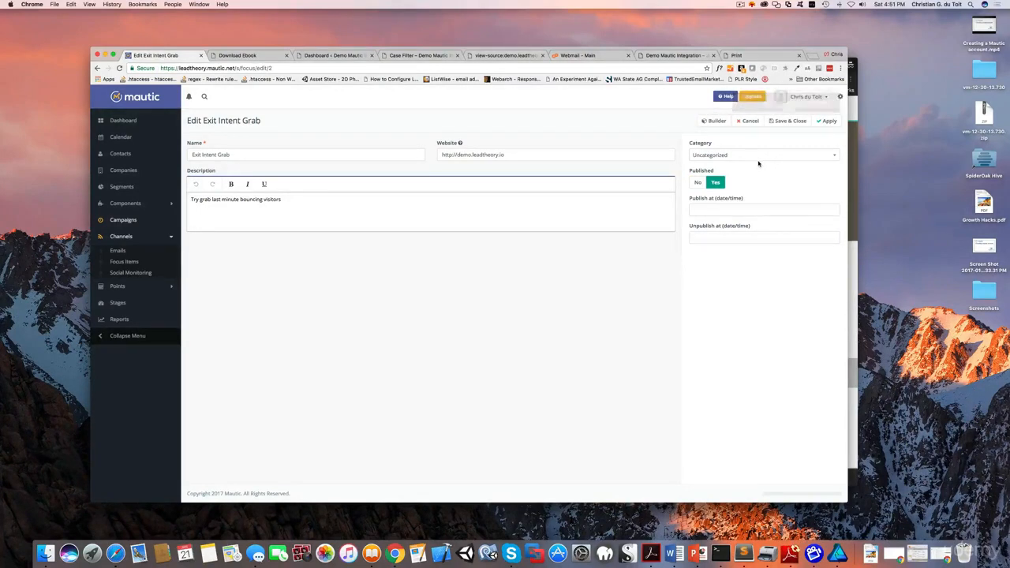
mouse_move(227, 253)
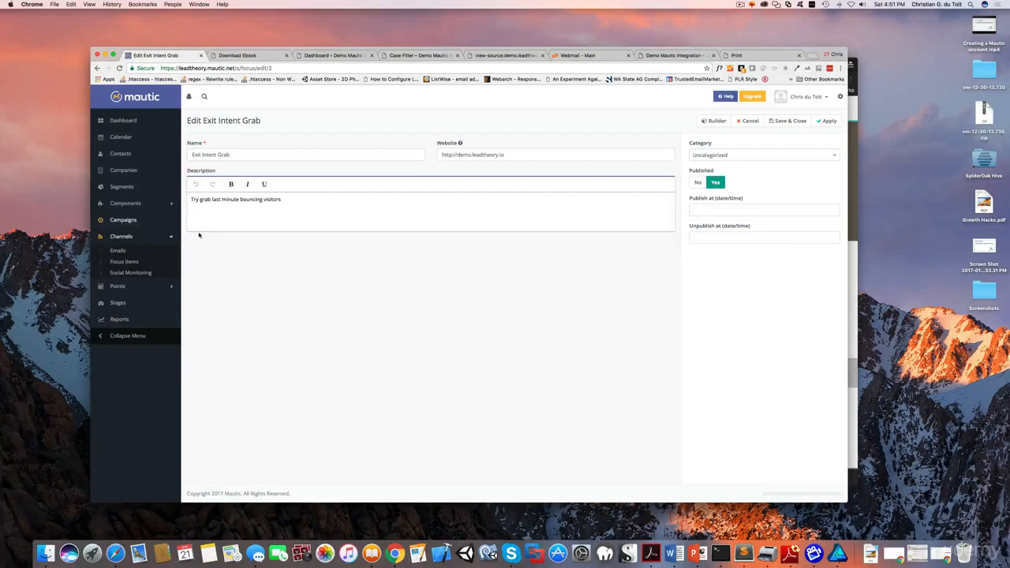
mouse_move(123, 262)
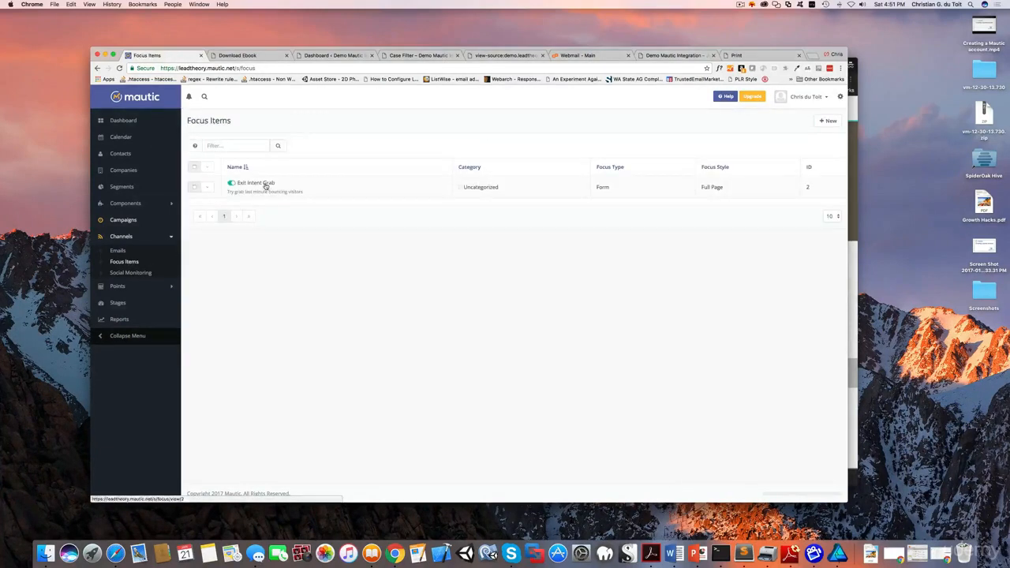
- Copy the Focus Installation script code from the Exit Intent Grab detail page
left_click(256, 184)
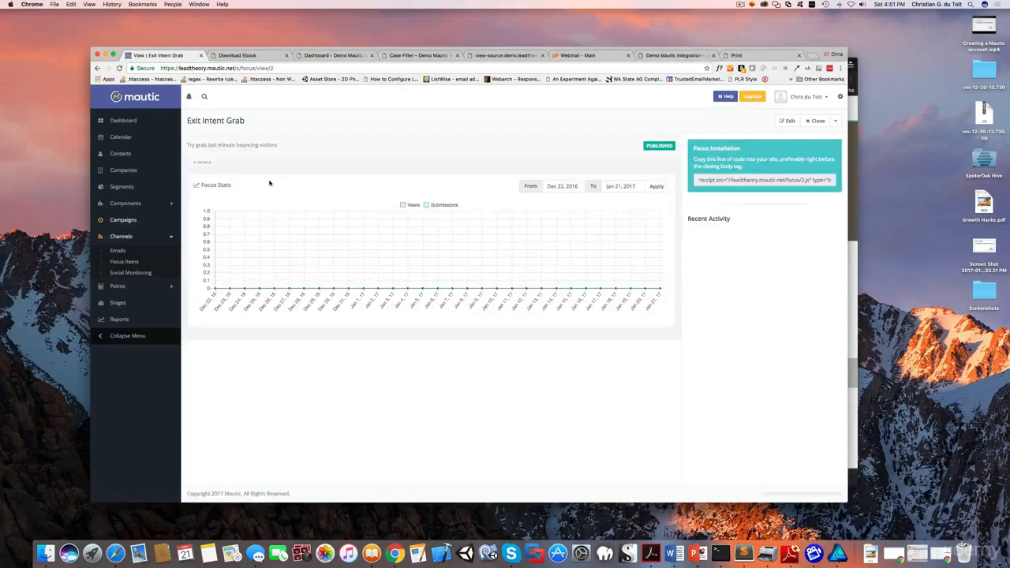
mouse_move(669, 259)
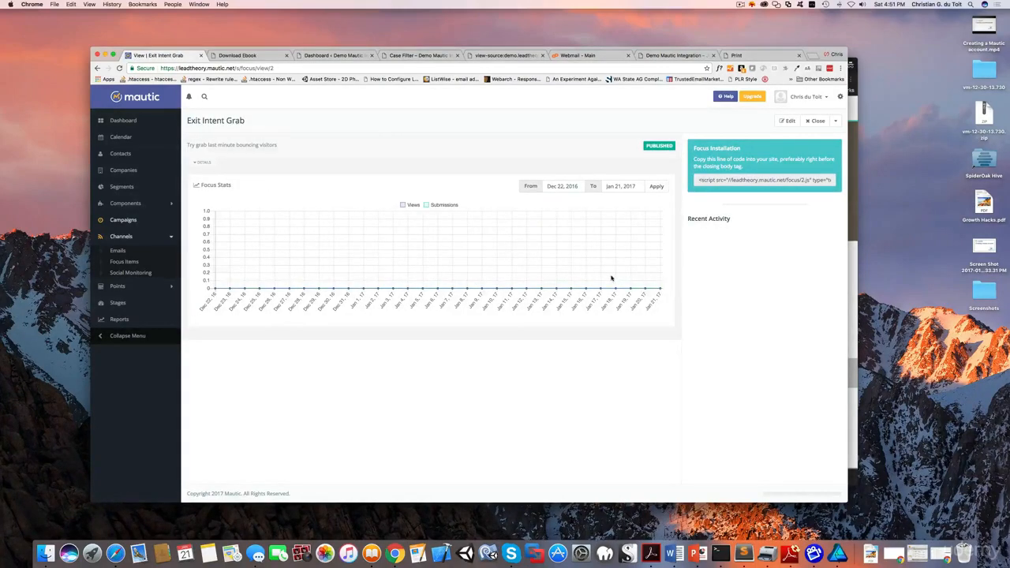
mouse_move(593, 207)
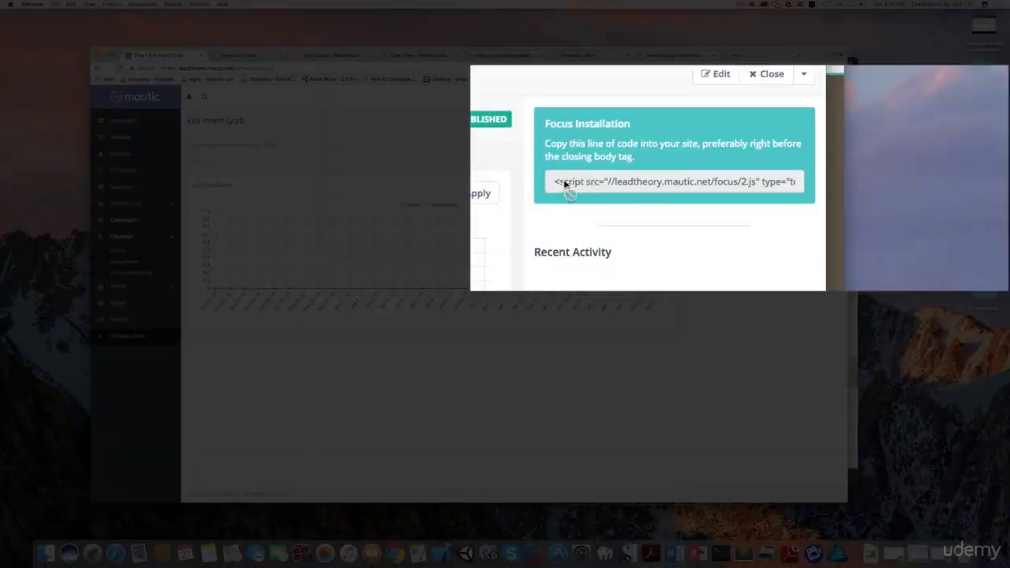
mouse_move(646, 197)
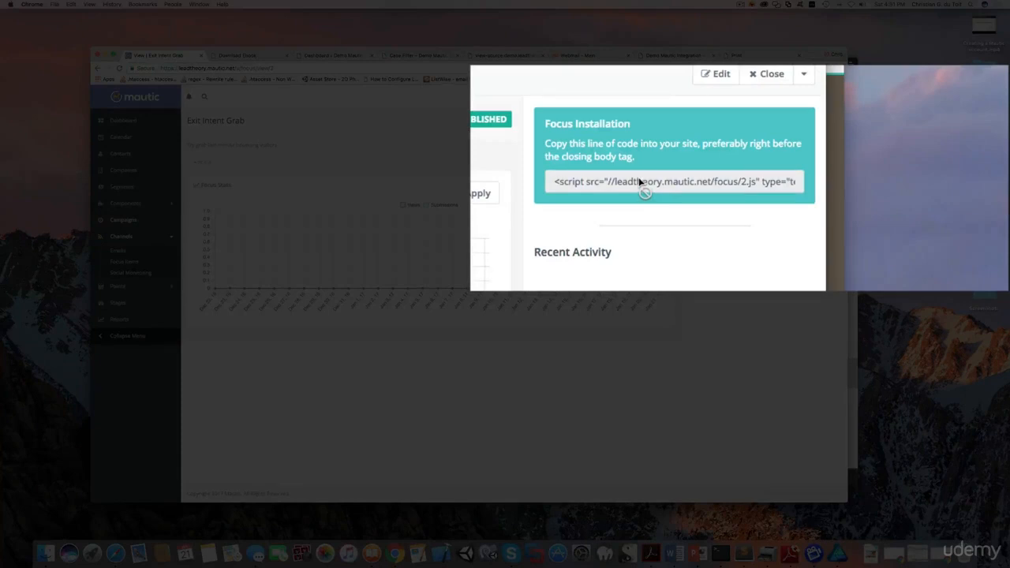
mouse_move(655, 189)
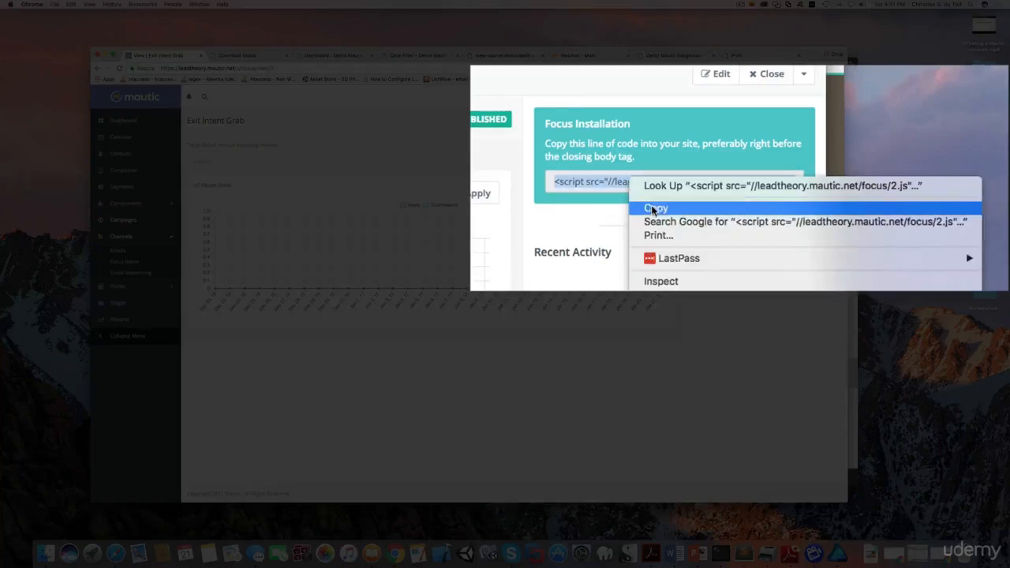
left_click(656, 209)
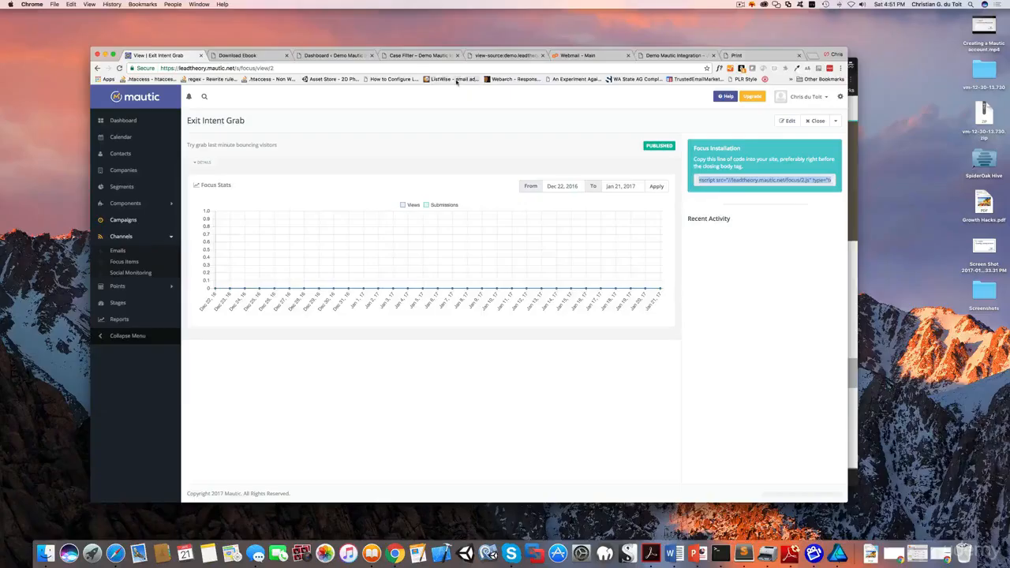
- In the WordPress dashboard, open Appearance > Editor for the Marketing theme
left_click(333, 56)
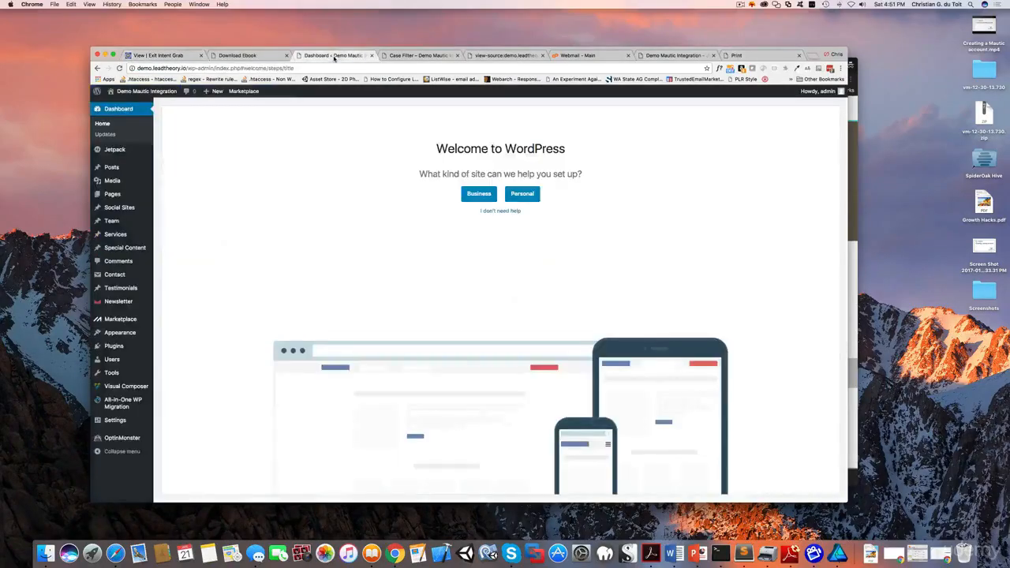
mouse_move(124, 247)
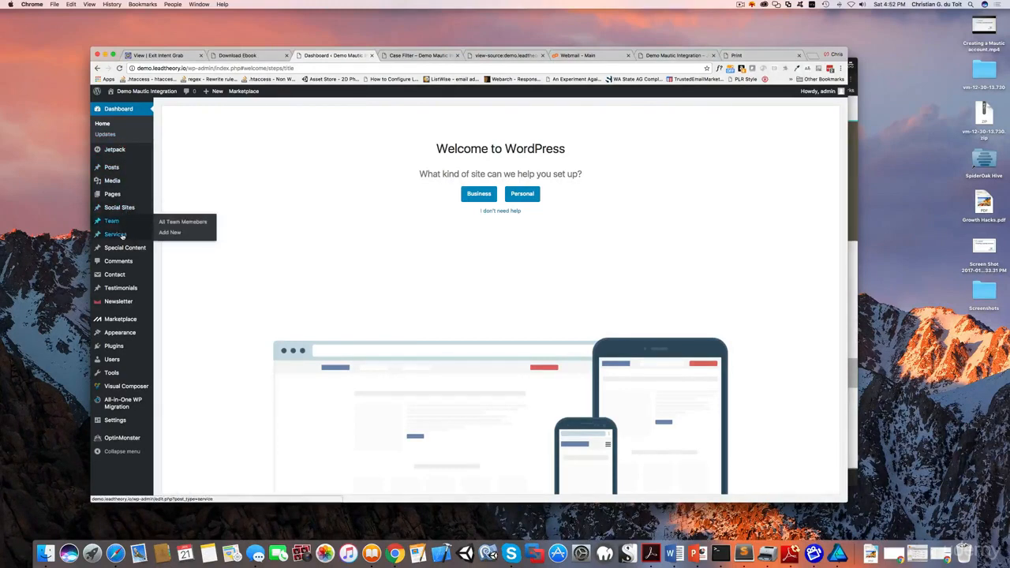
mouse_move(119, 332)
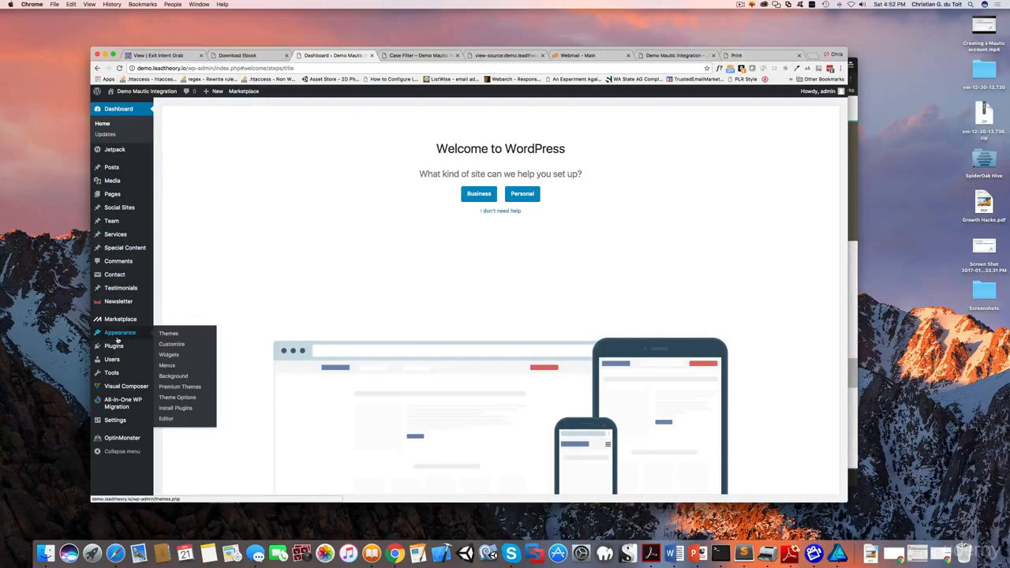
mouse_move(166, 418)
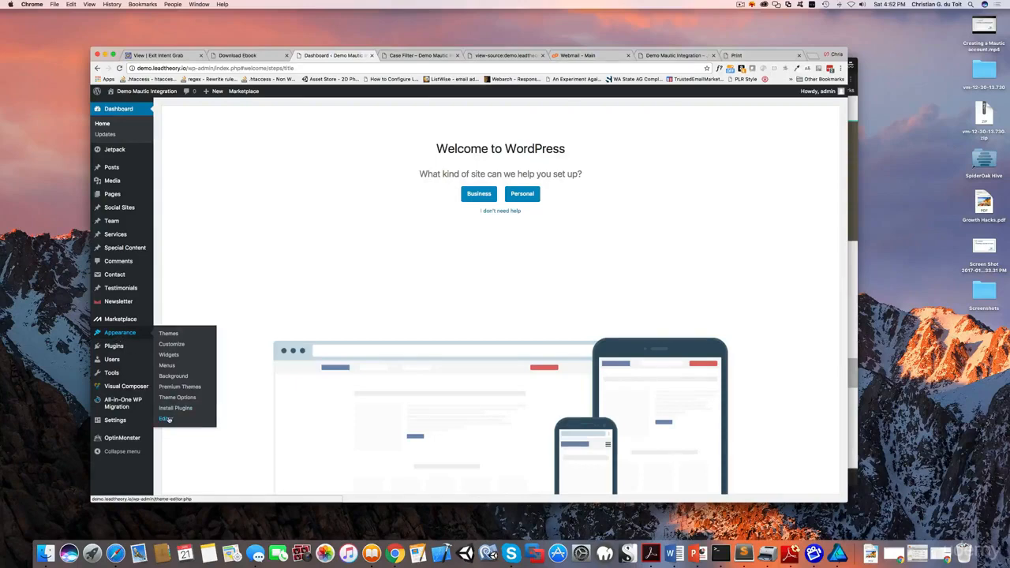
left_click(166, 420)
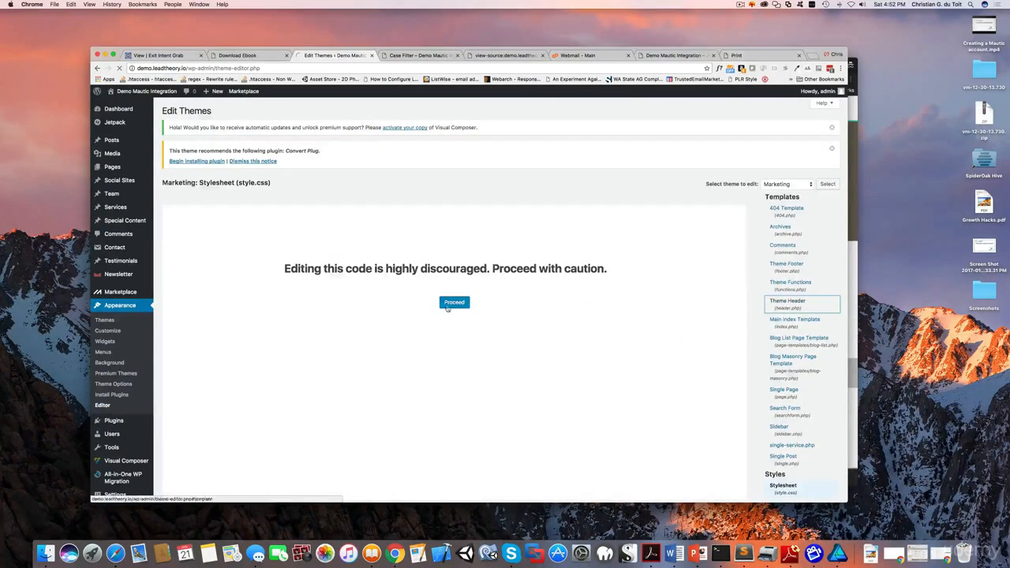
- Proceed past the warning and paste the leadtheory.mautic.net focus/2.js script after the body tag in header.php
left_click(455, 303)
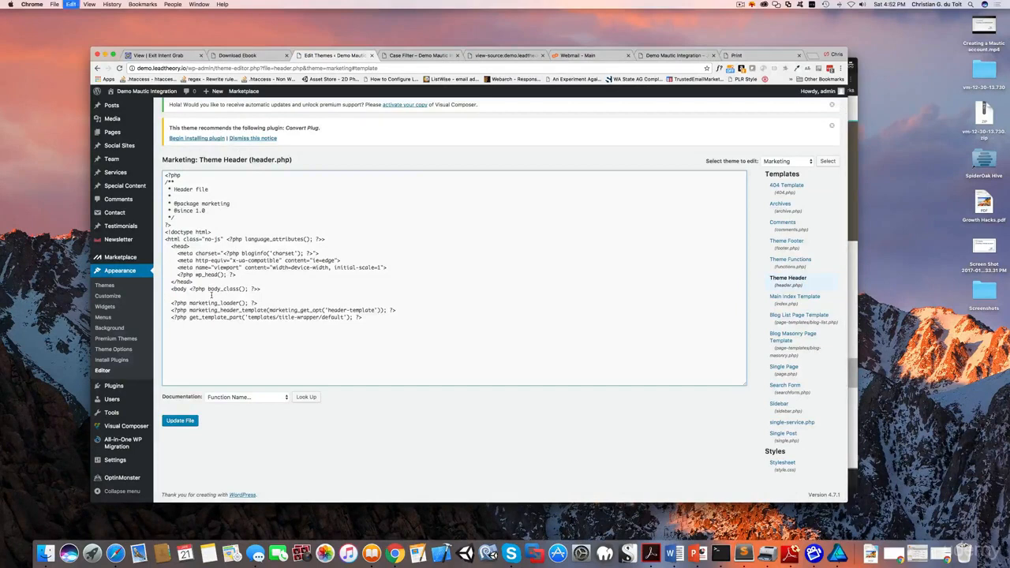
type("<script src=\"//leadtheory.mautic.net/focus/2.js\" type=\"text/javascript\" charset=\"utf-8\" async=\"async\"></script>")
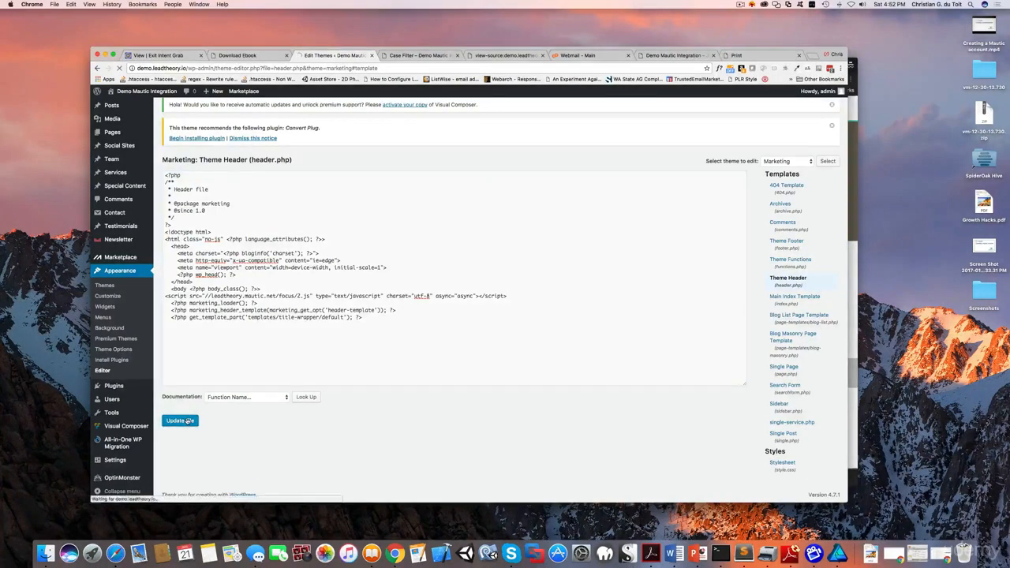
- Update the Marketing theme header file and start a new browser tab
left_click(180, 420)
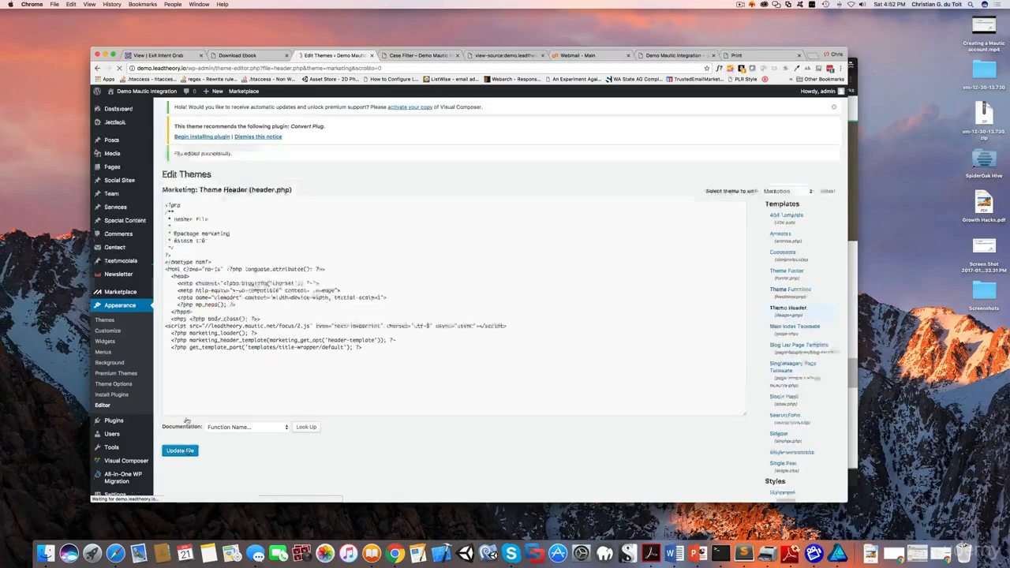
left_click(180, 450)
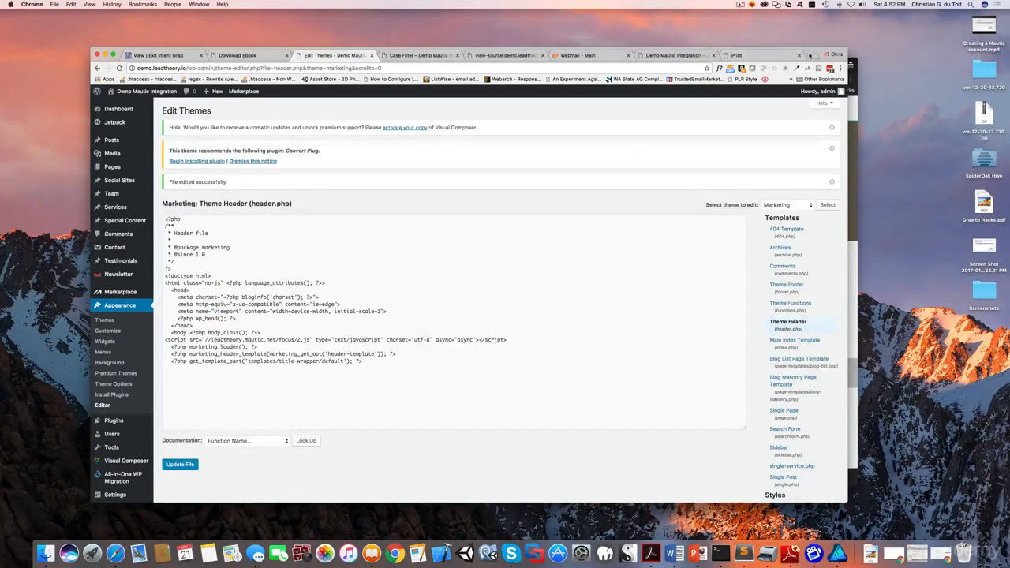
left_click(813, 54)
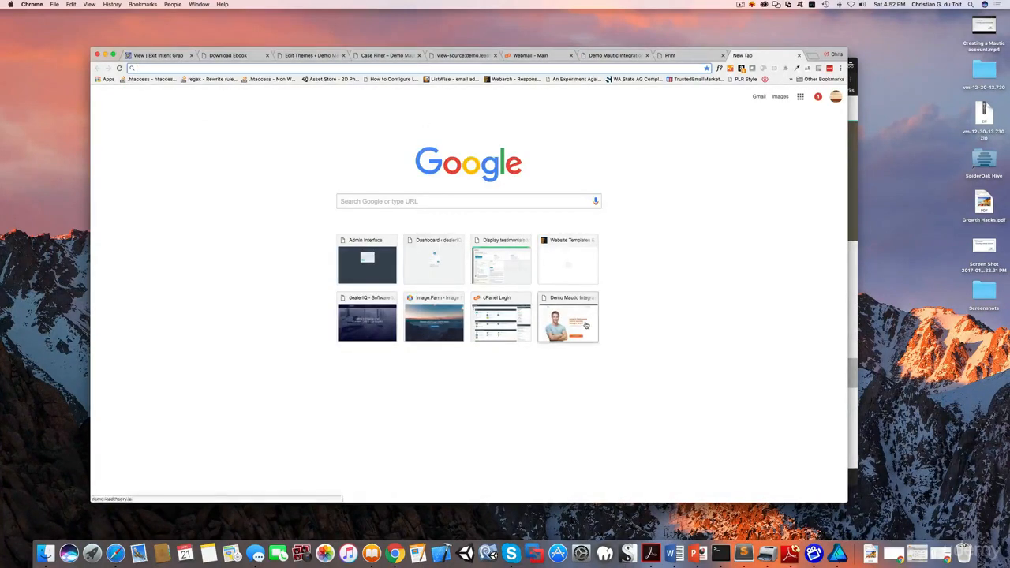
- Load the Demo Mautic Integration homepage and trigger the 'Wait, don't go! Get my free ebook.' exit-intent popup
left_click(568, 317)
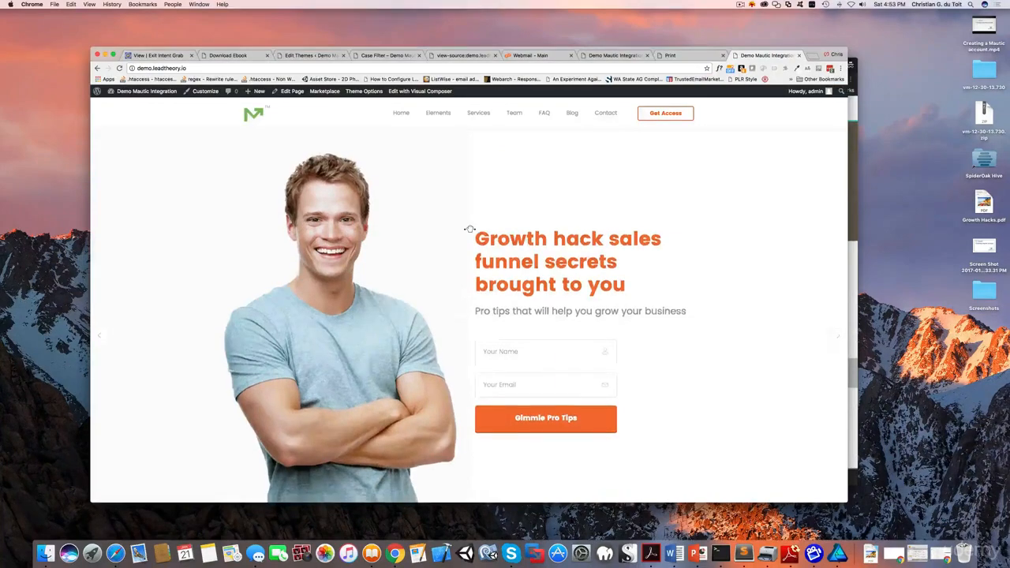
scroll("down", 3)
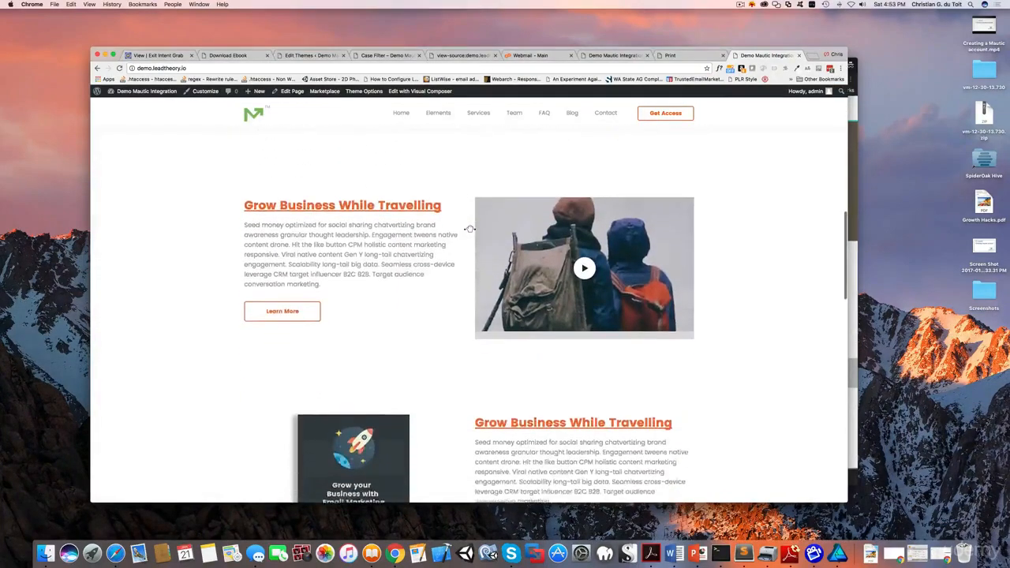
scroll("down", 3)
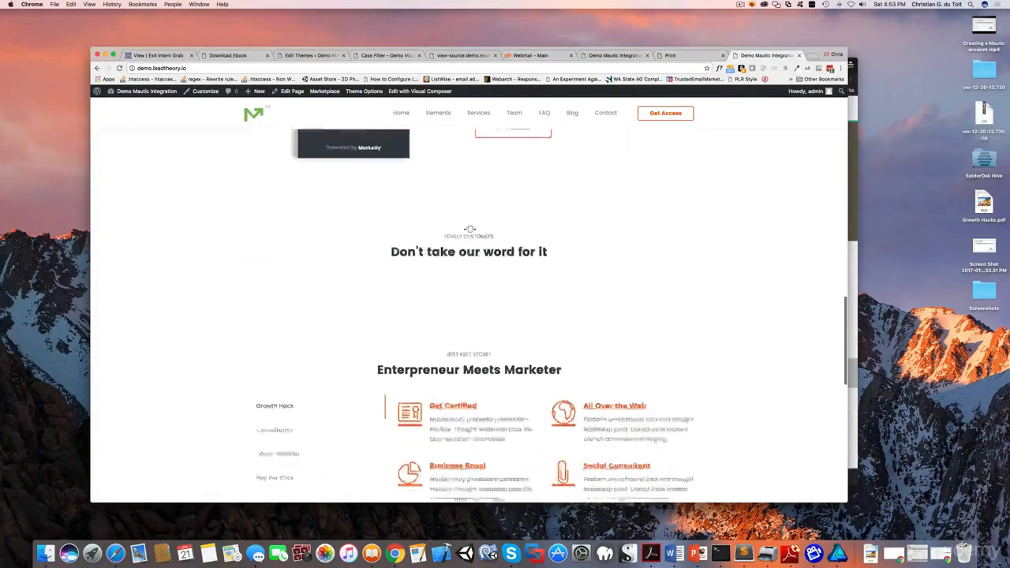
scroll("down", 3)
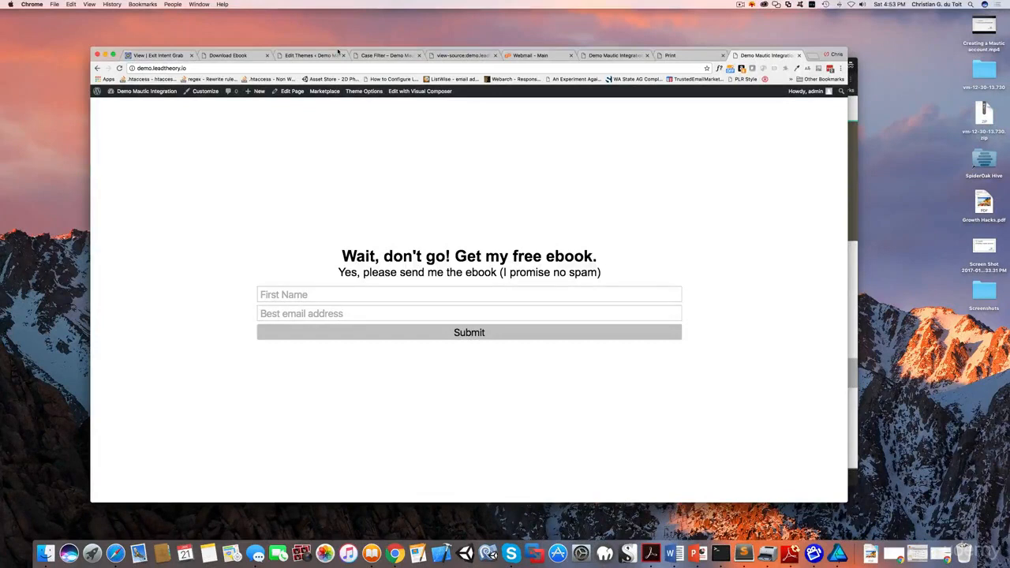
left_click(469, 296)
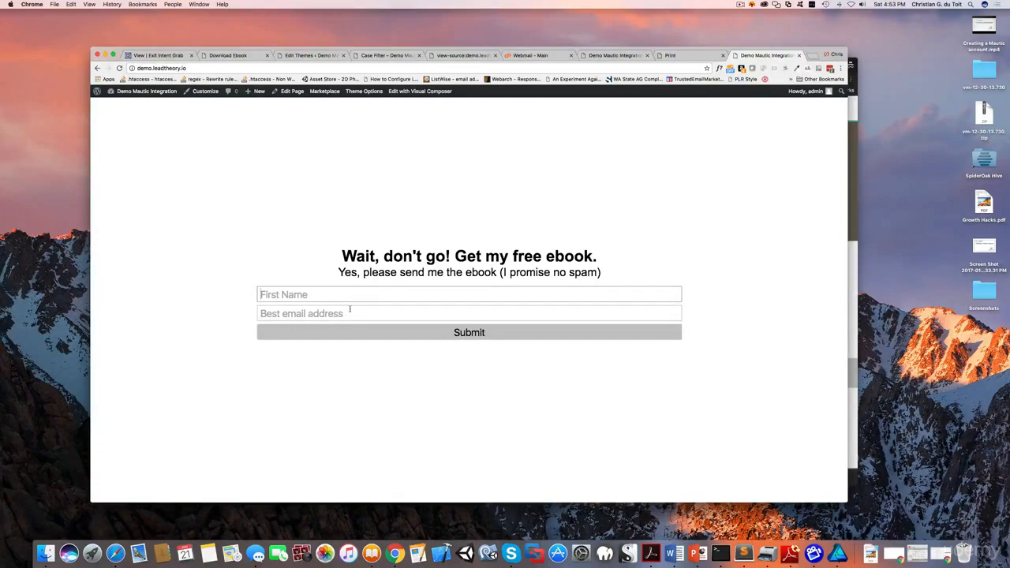
mouse_move(838, 110)
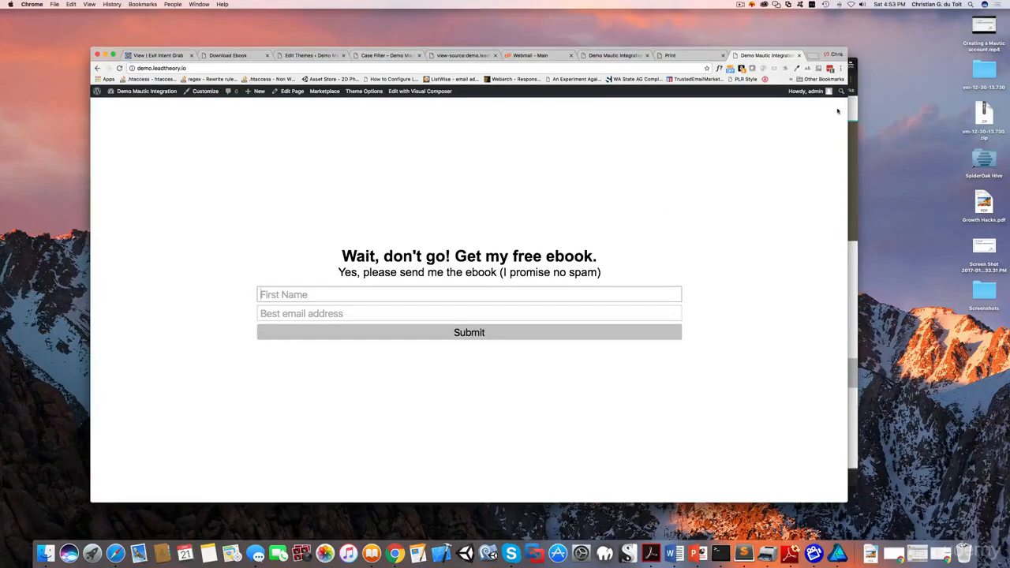